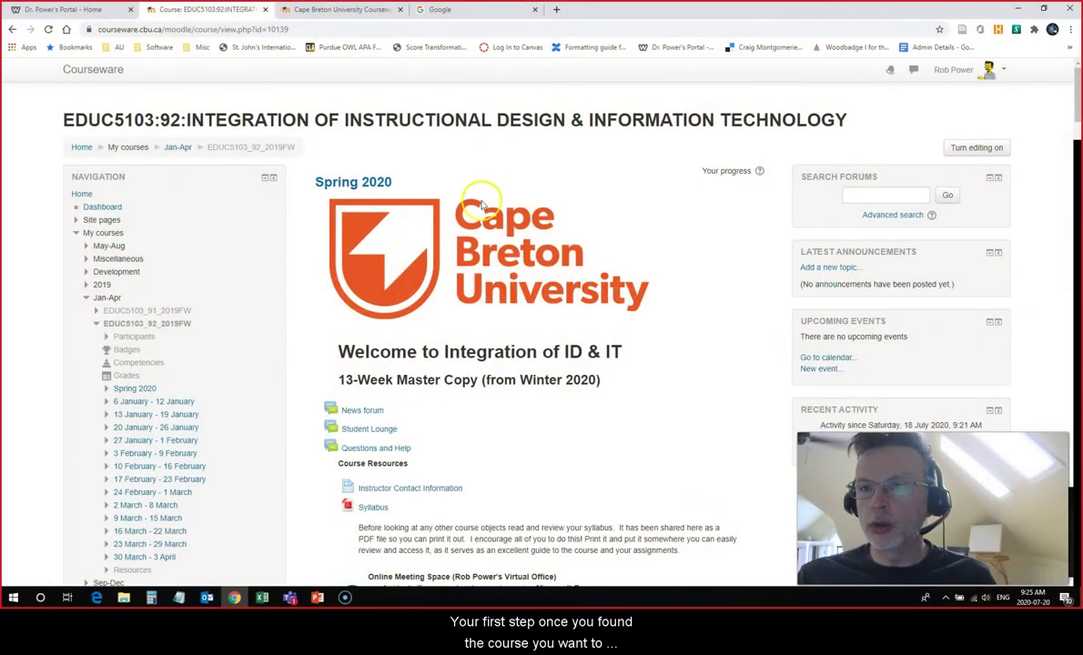
# - Turn editing on for the EDUC5103:92 course and reach the Administration block
pyautogui.click(976, 148)
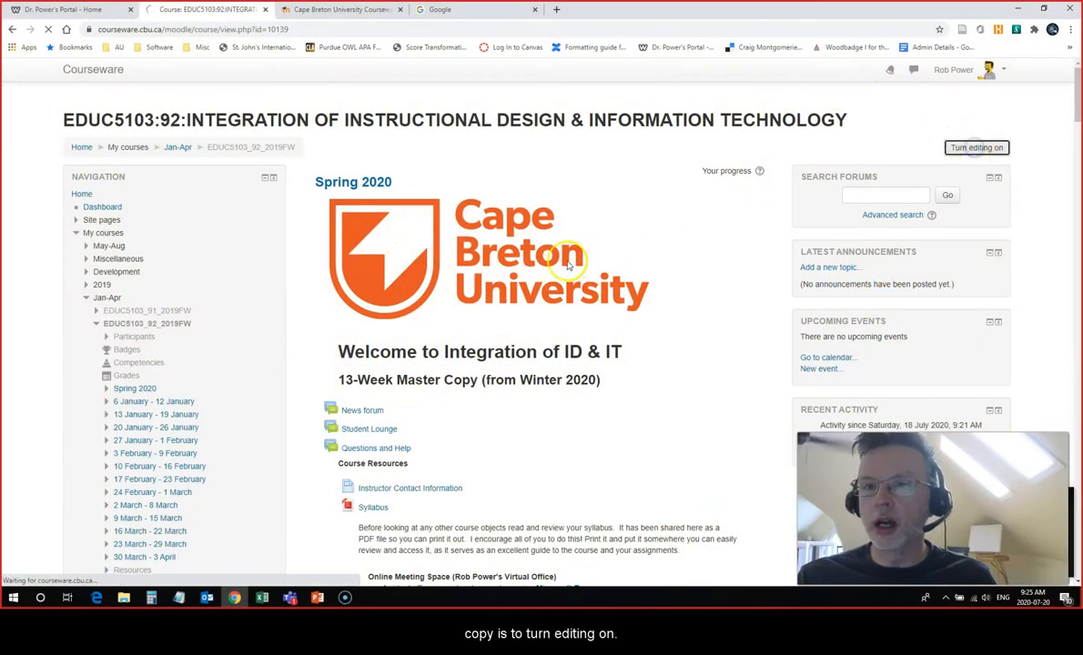
pyautogui.click(976, 147)
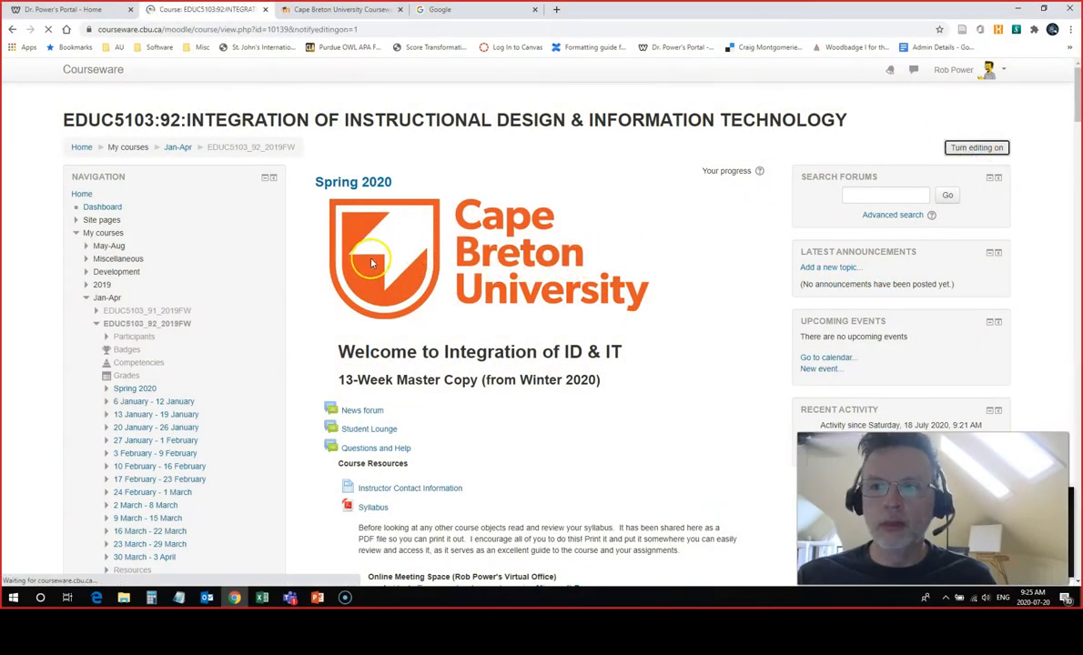
pyautogui.click(975, 148)
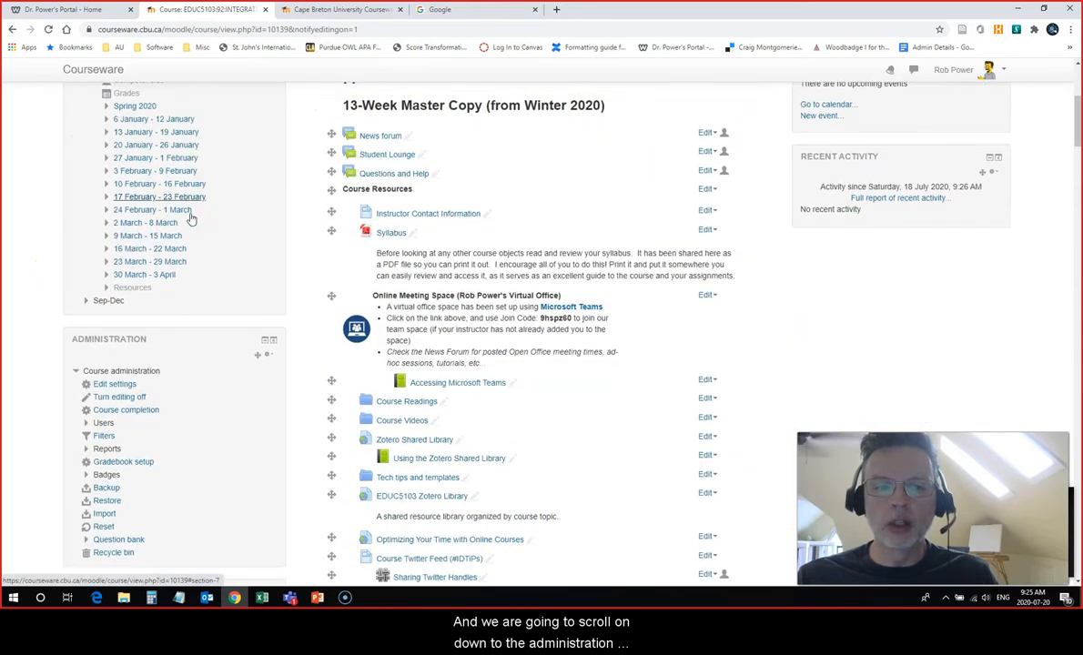
pyautogui.scroll(-3)
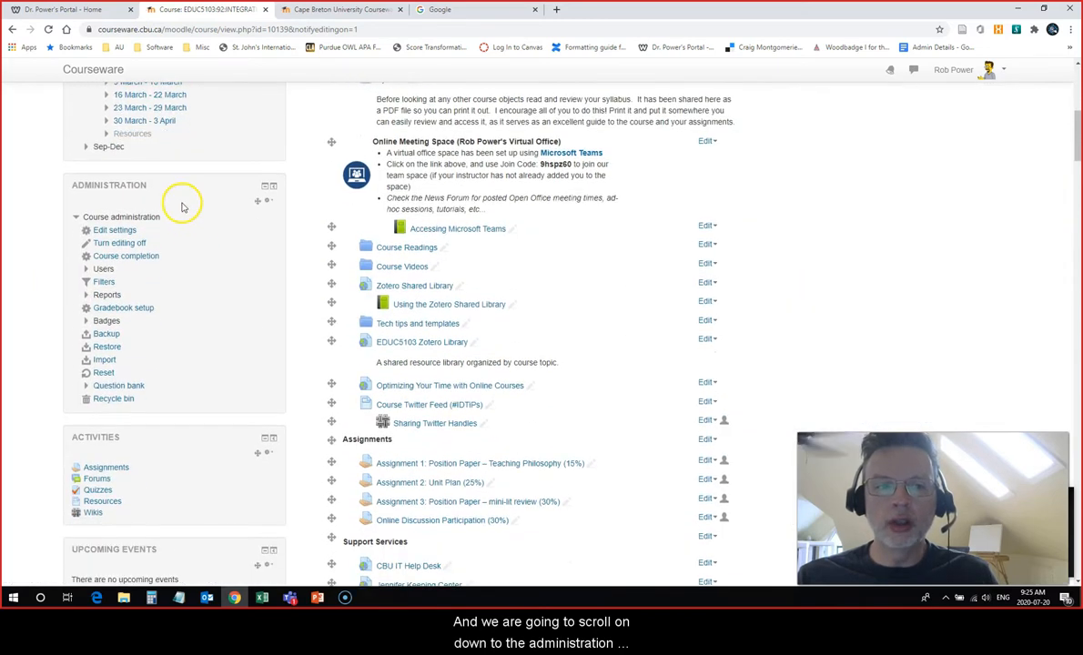
pyautogui.moveTo(167, 342)
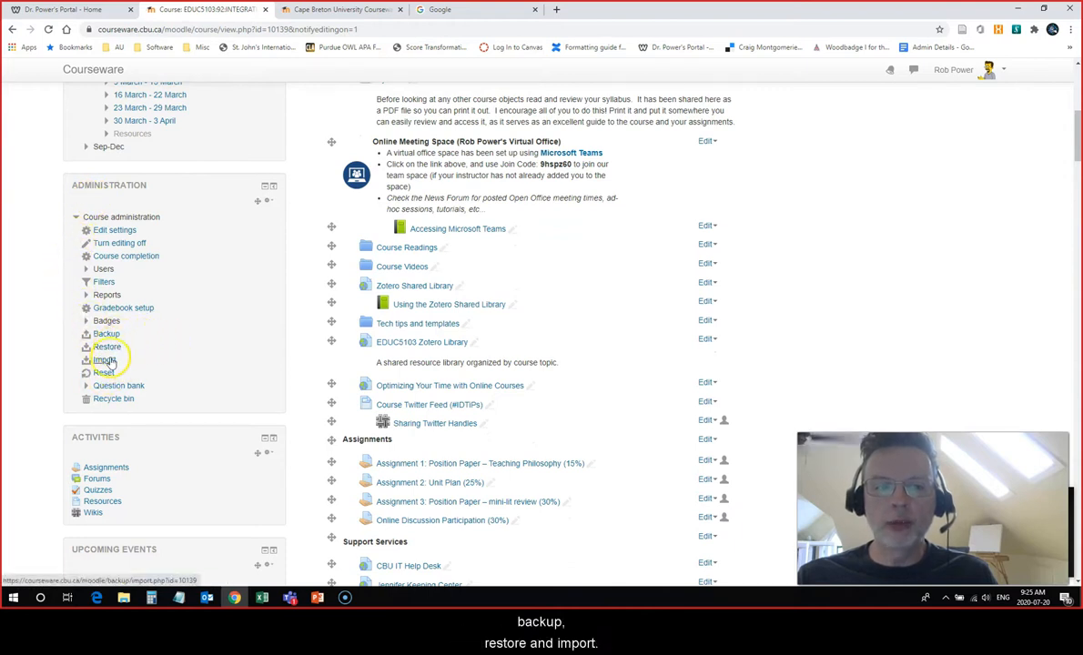
pyautogui.moveTo(136, 338)
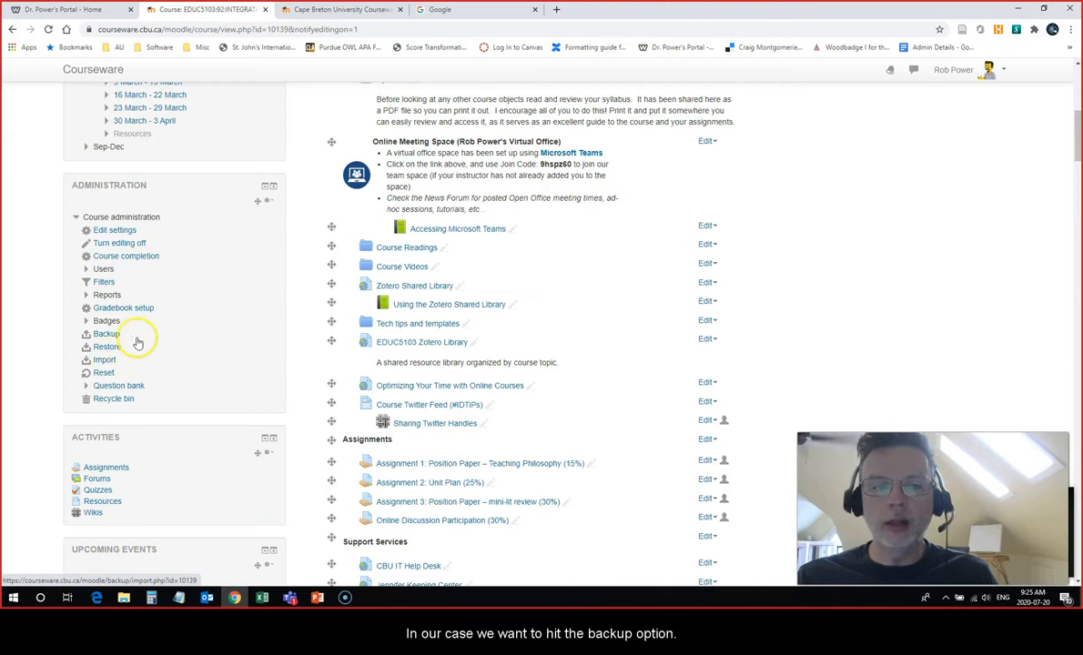
# - Start a course backup of EDUC5103_92_2019FW and review its default initial settings
pyautogui.click(106, 333)
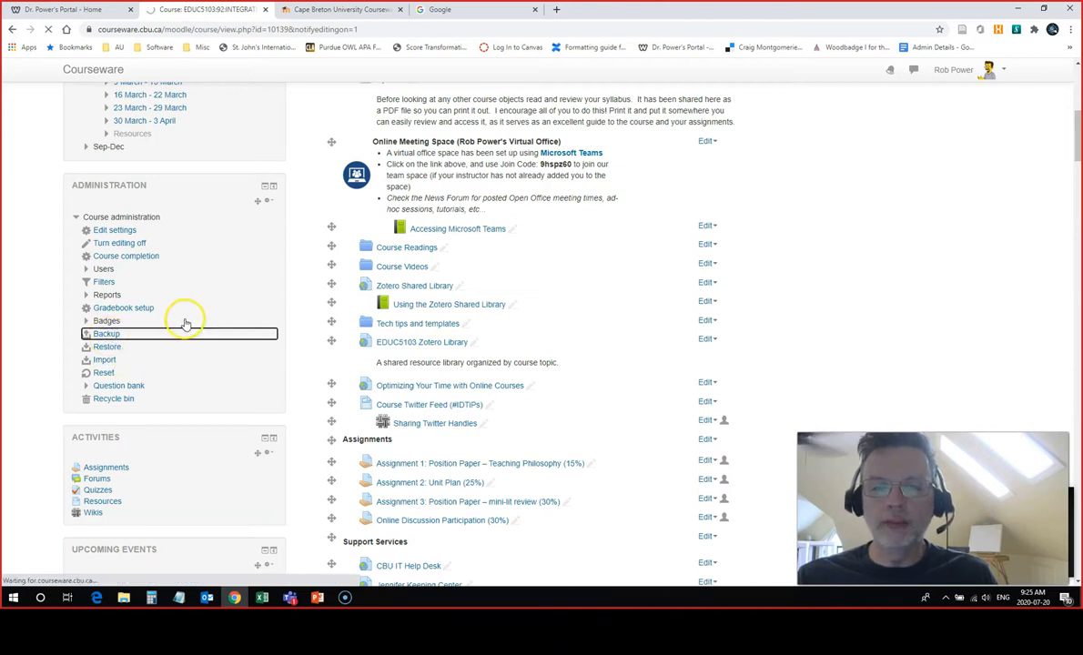
pyautogui.click(105, 333)
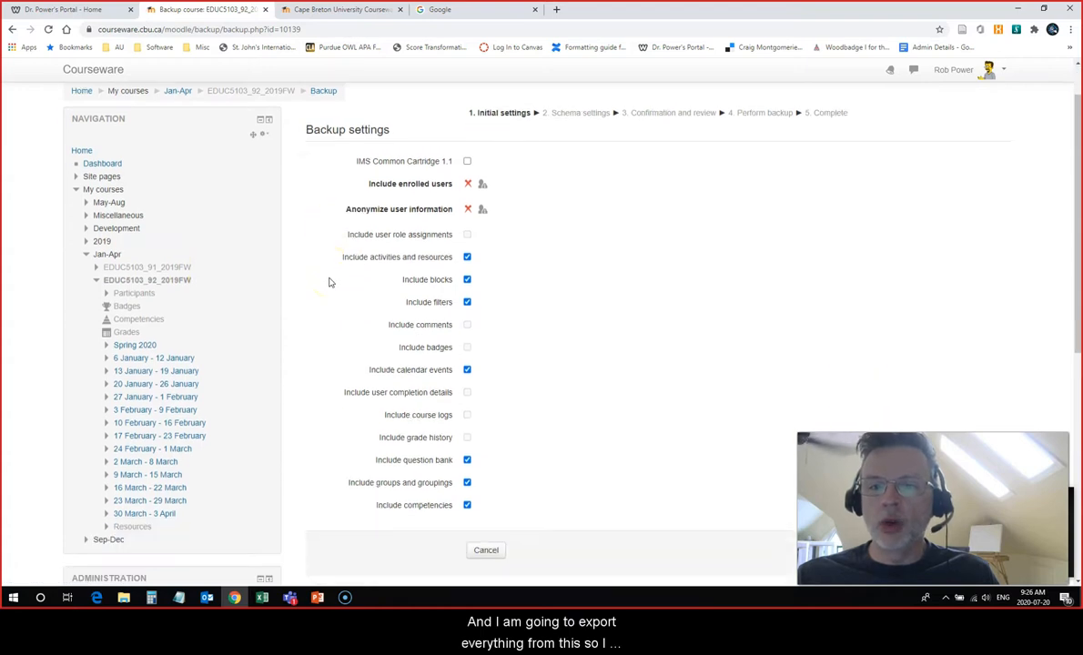
pyautogui.scroll(-3)
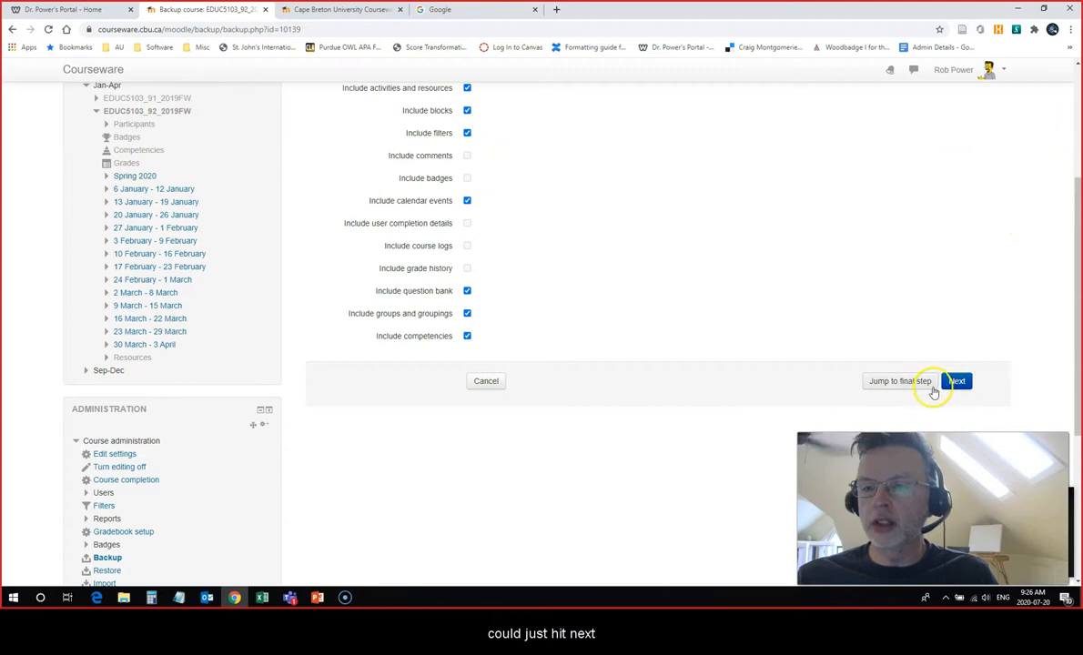
pyautogui.moveTo(905, 391)
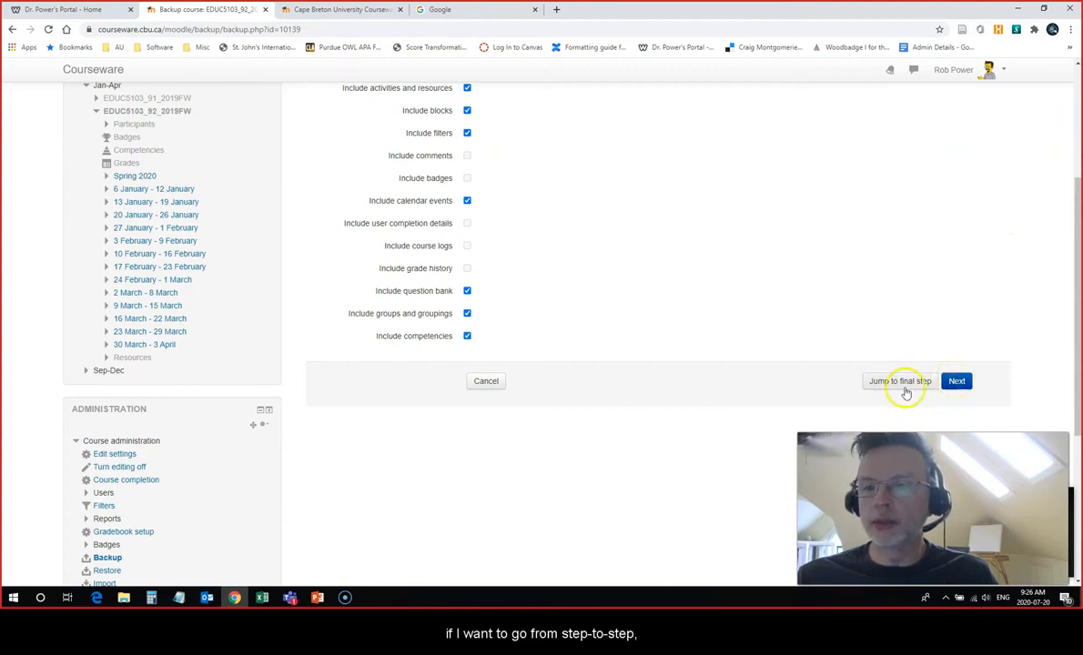
pyautogui.moveTo(719, 414)
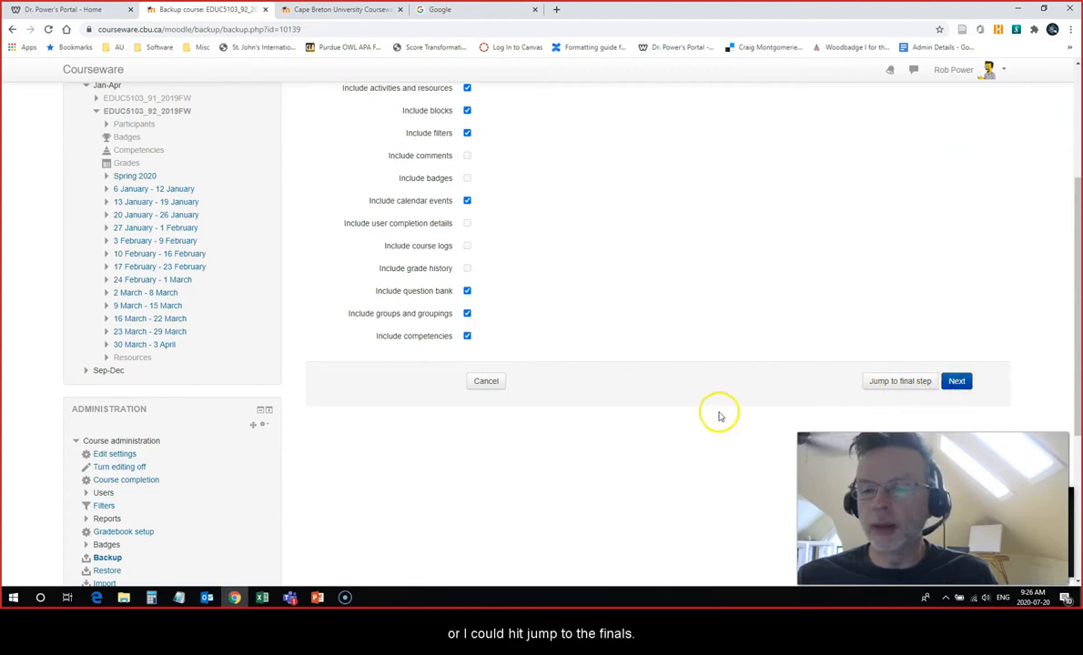
pyautogui.moveTo(805, 384)
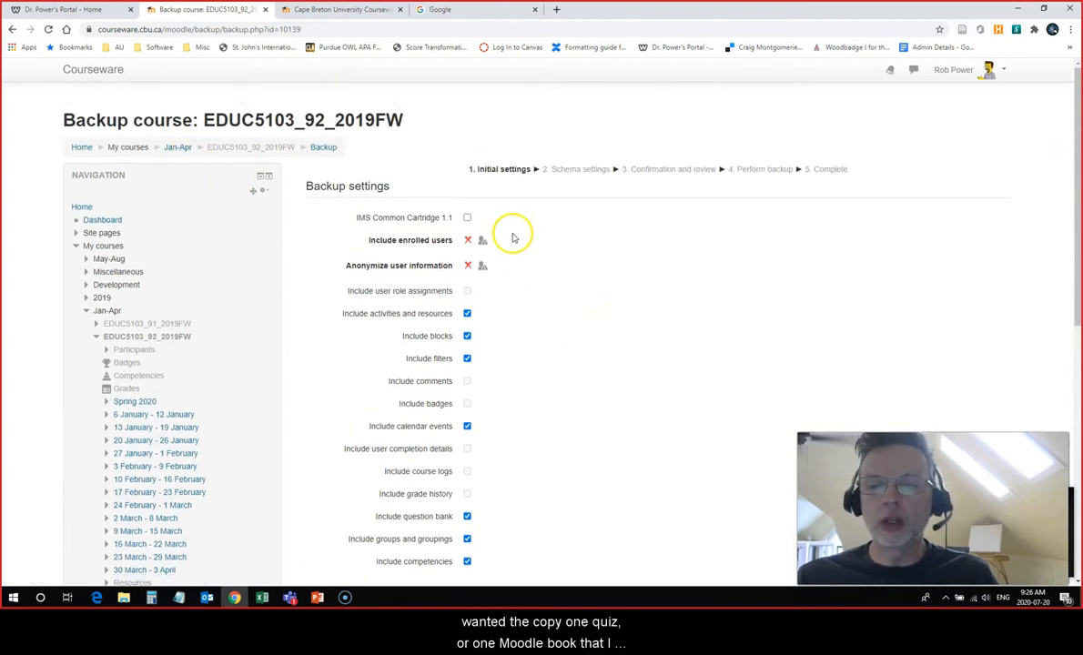
pyautogui.scroll(-3)
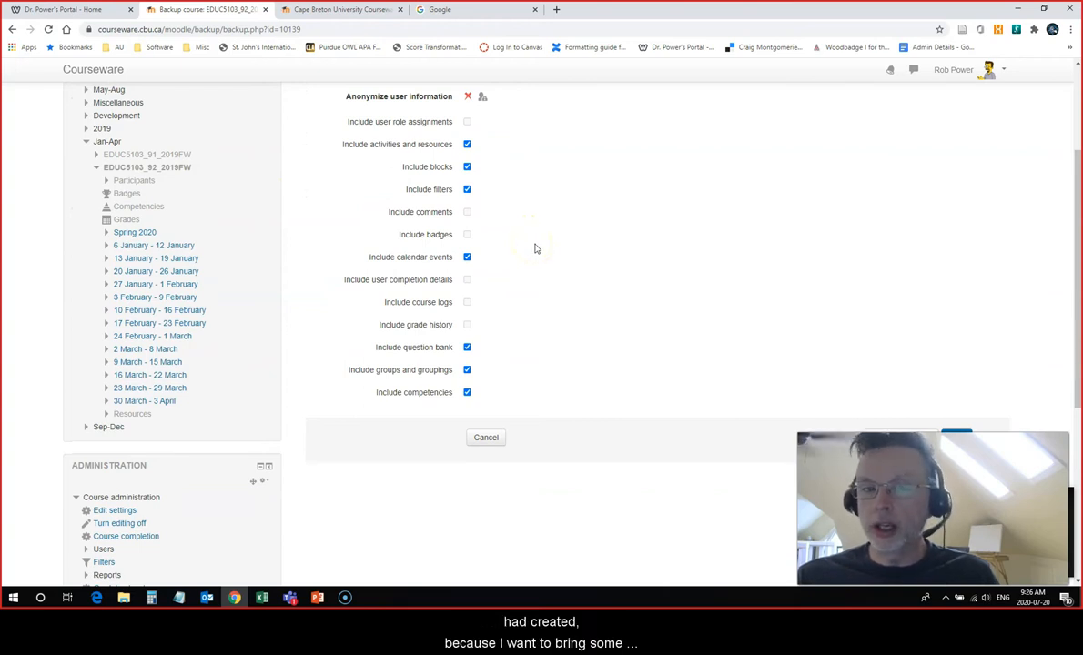
pyautogui.moveTo(558, 255)
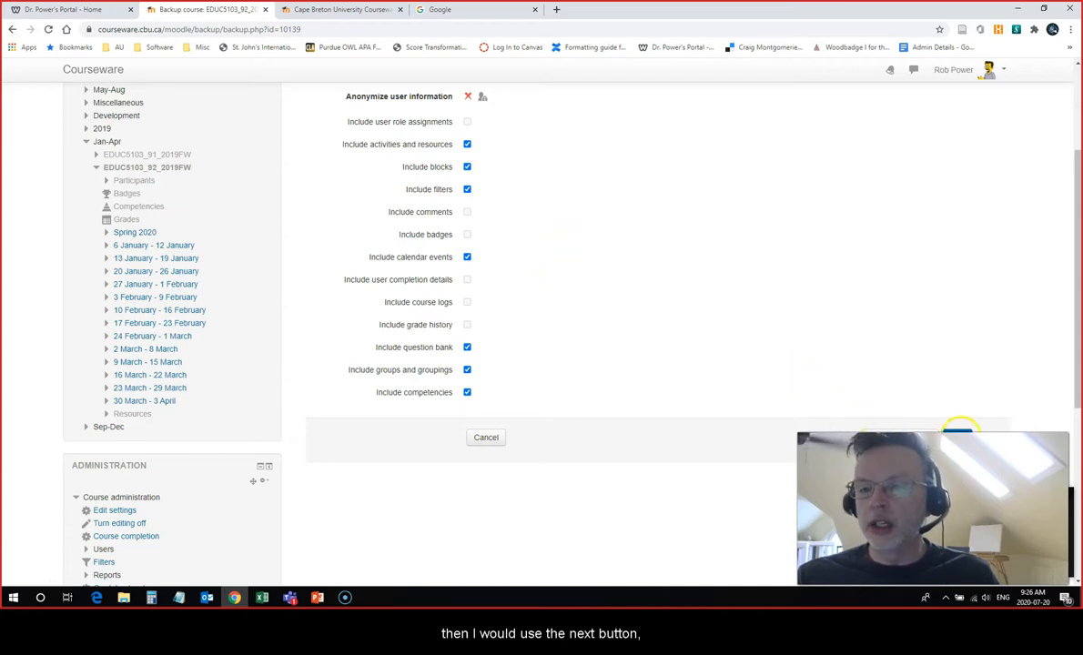
pyautogui.moveTo(692, 325)
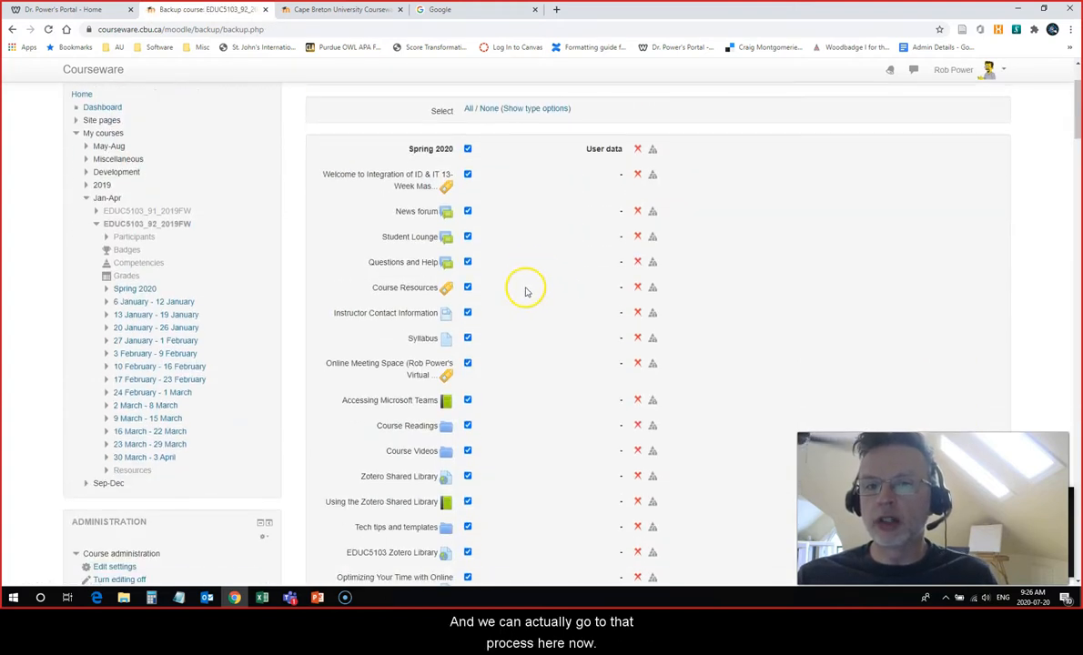
# - Review the schema settings and confirmation list showing every section and activity included
pyautogui.scroll(-3)
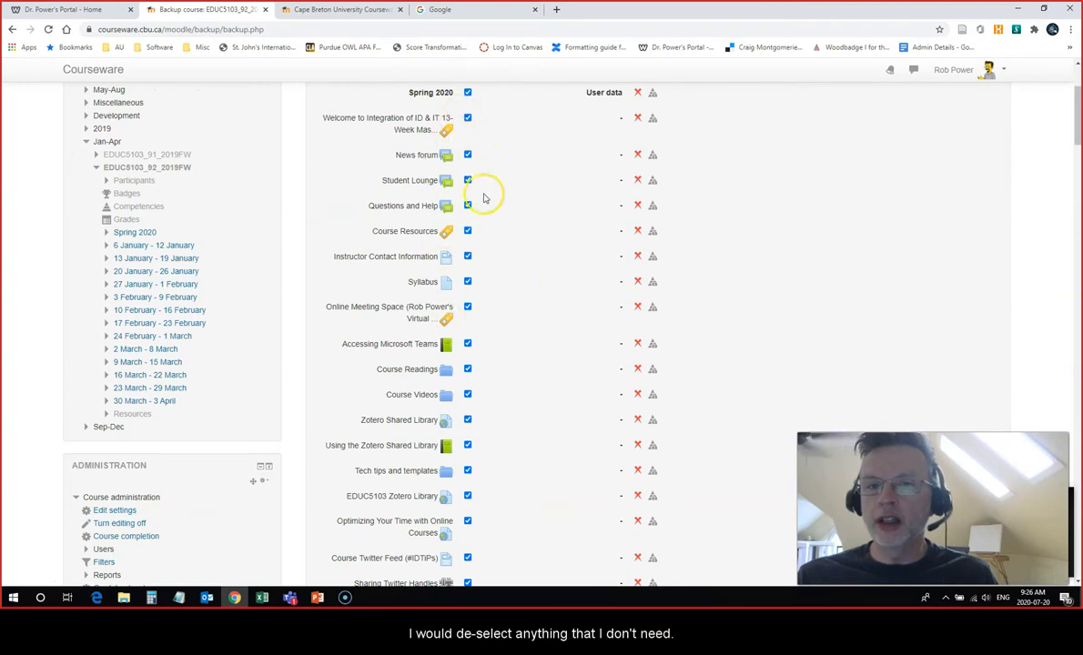
pyautogui.scroll(-3)
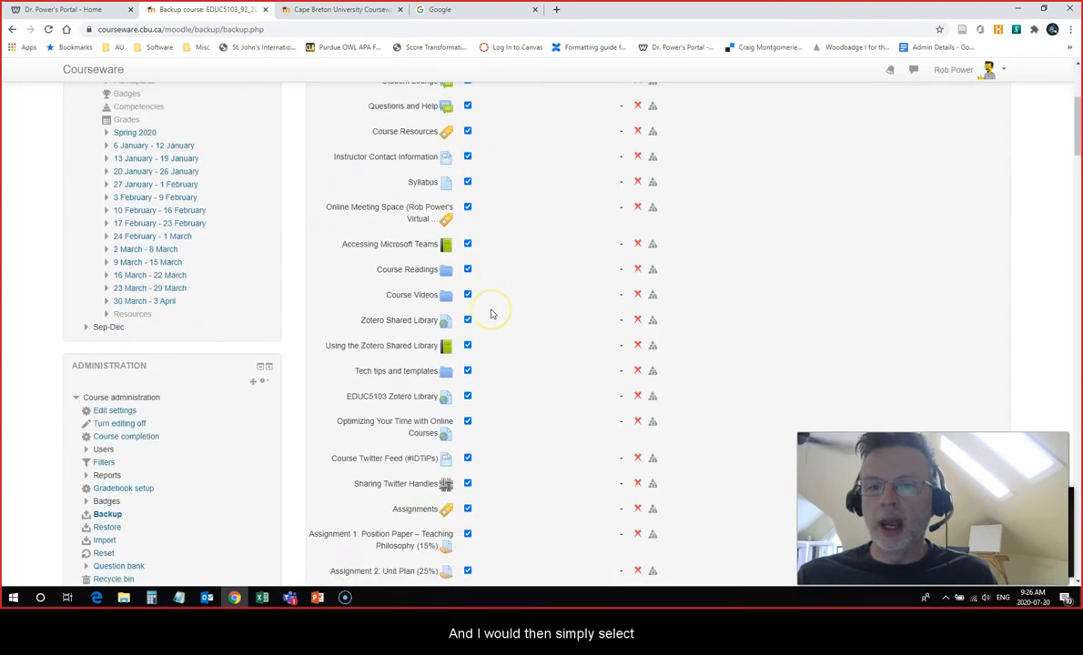
pyautogui.scroll(-3)
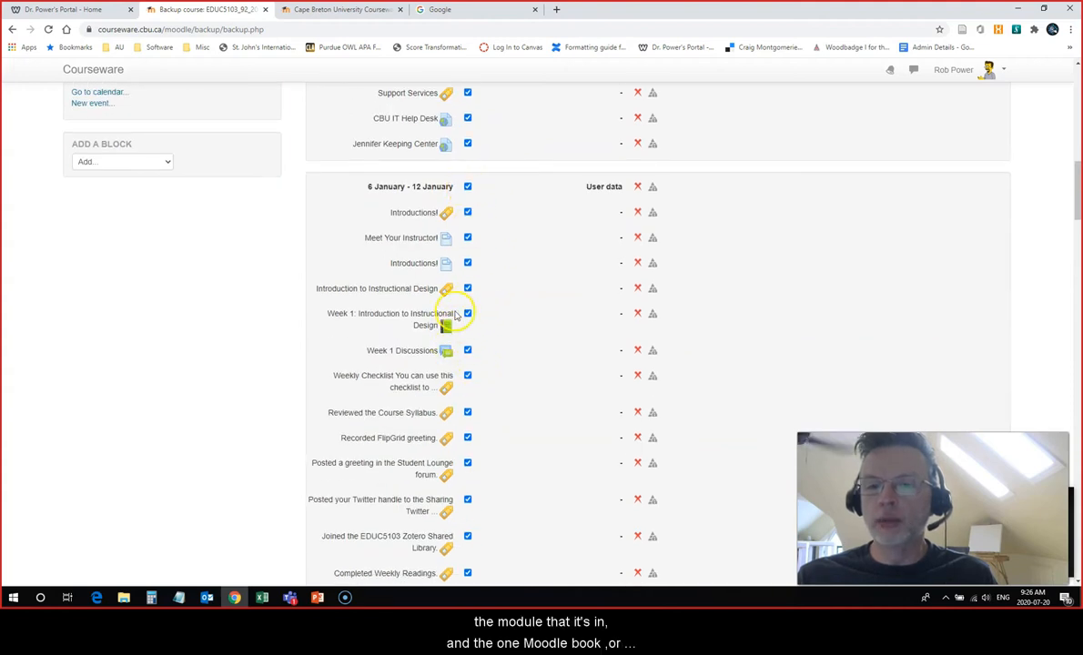
pyautogui.moveTo(458, 387)
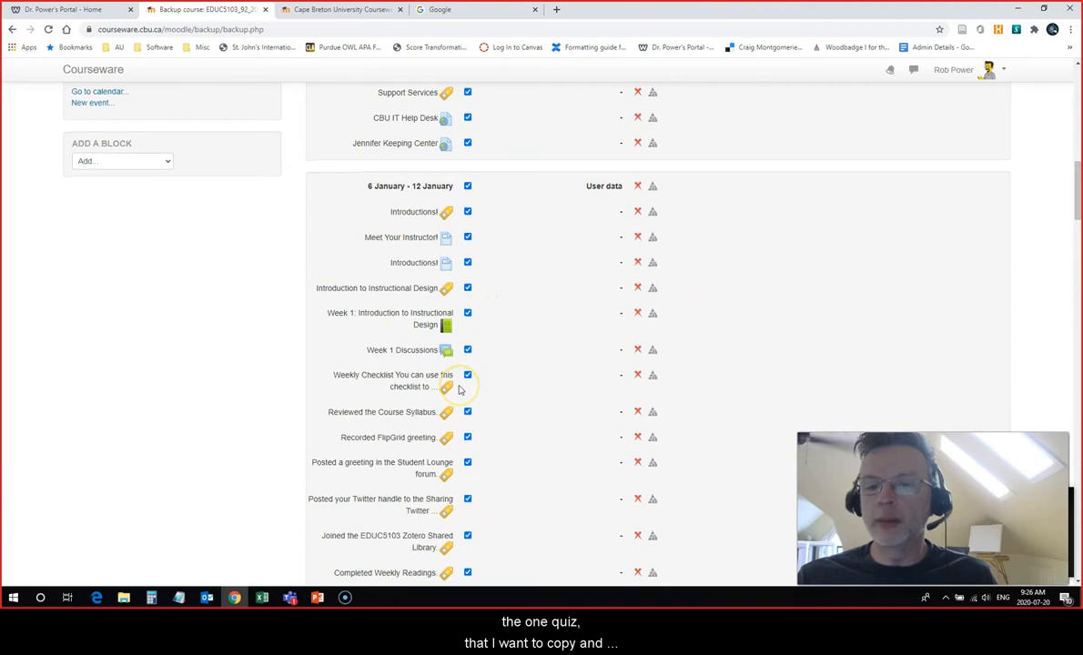
pyautogui.scroll(-3)
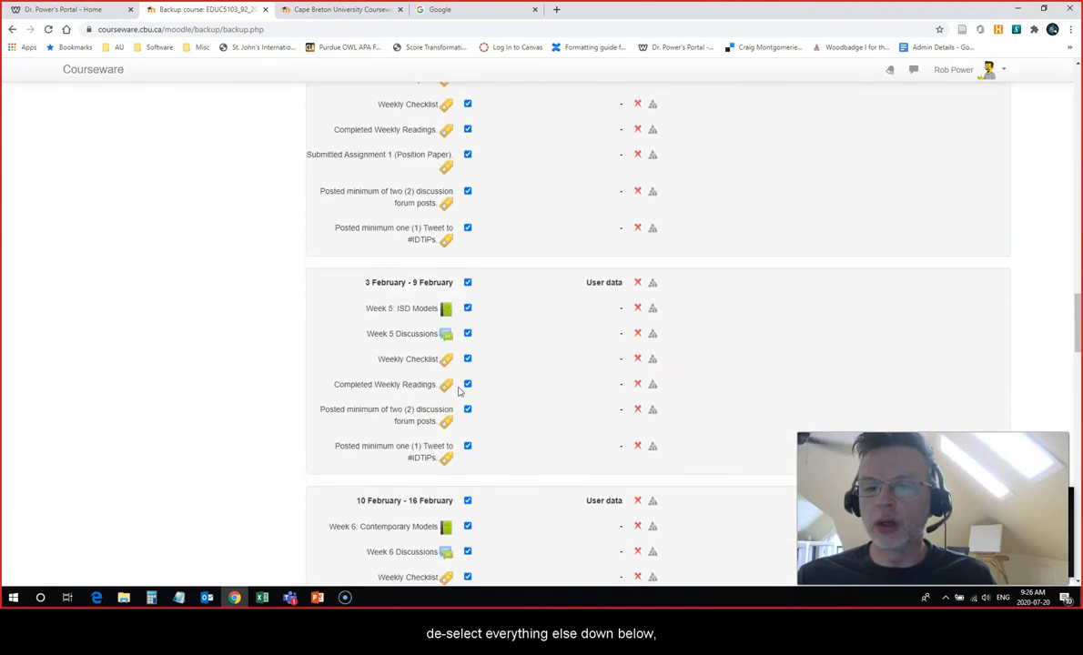
pyautogui.scroll(-3)
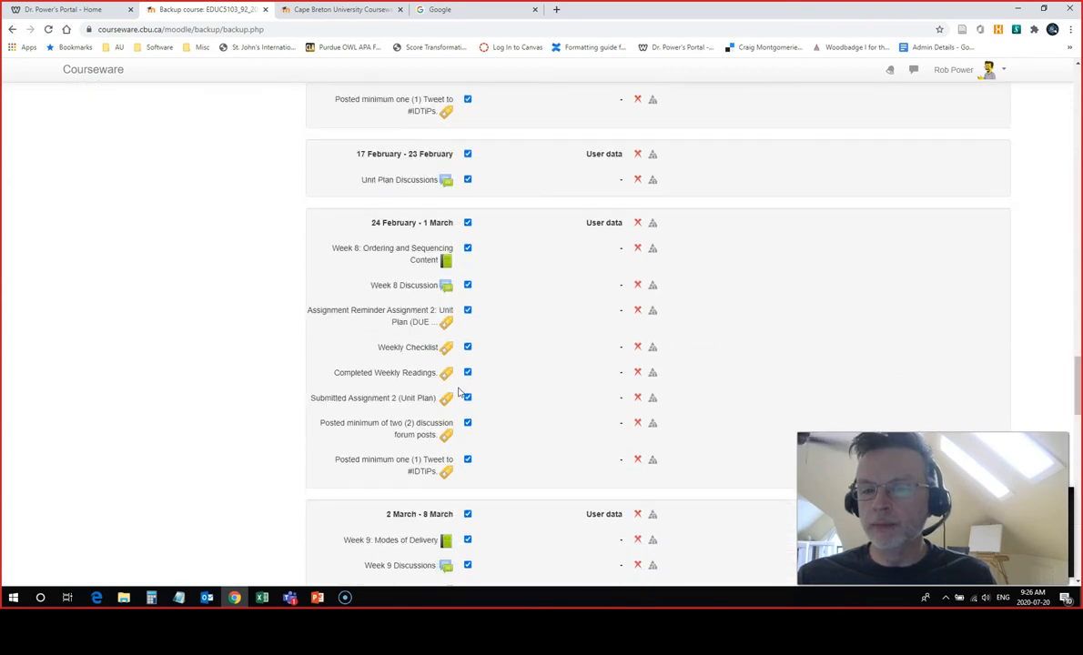
pyautogui.scroll(-3)
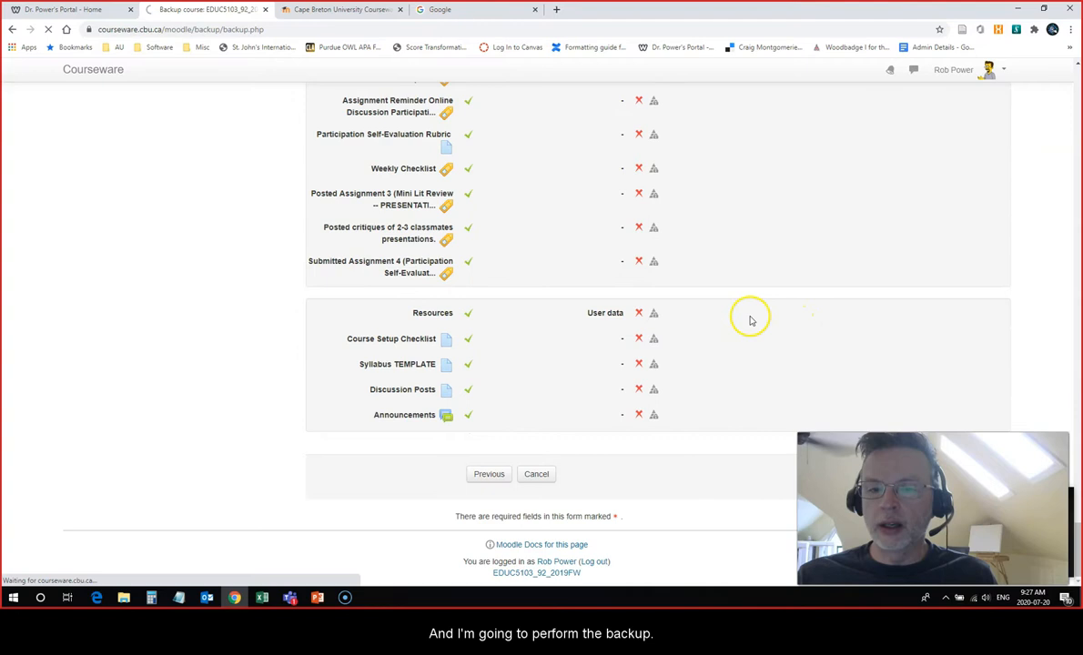
pyautogui.moveTo(743, 309)
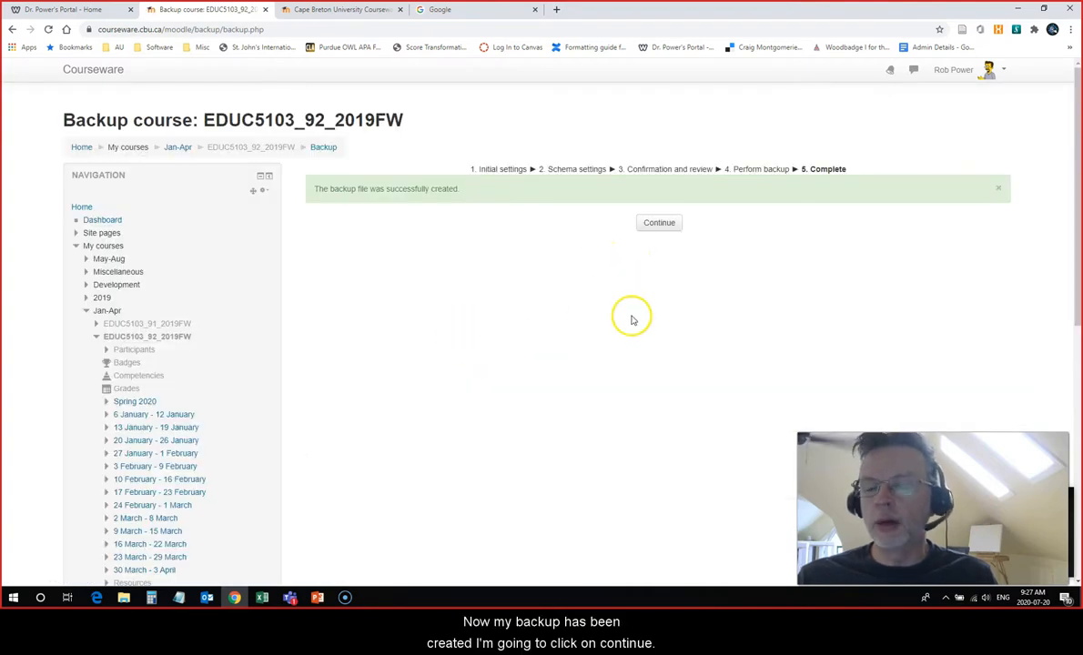
# - Continue from the completed backup and download the newest 20 July 2020 backup file (133.4 MB)
pyautogui.click(658, 222)
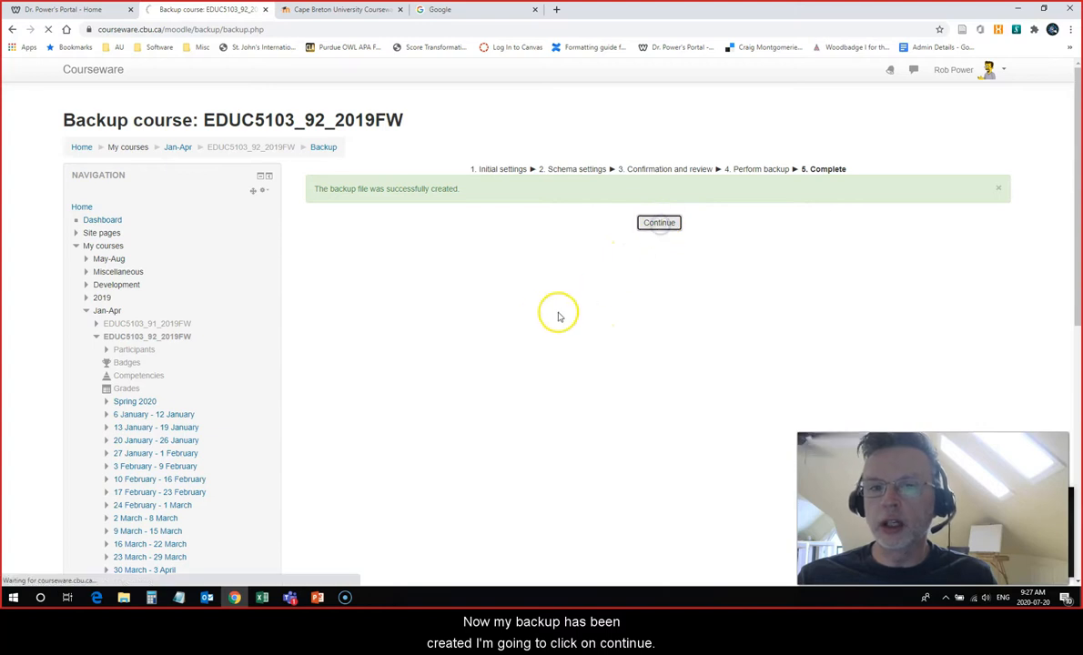
pyautogui.click(659, 222)
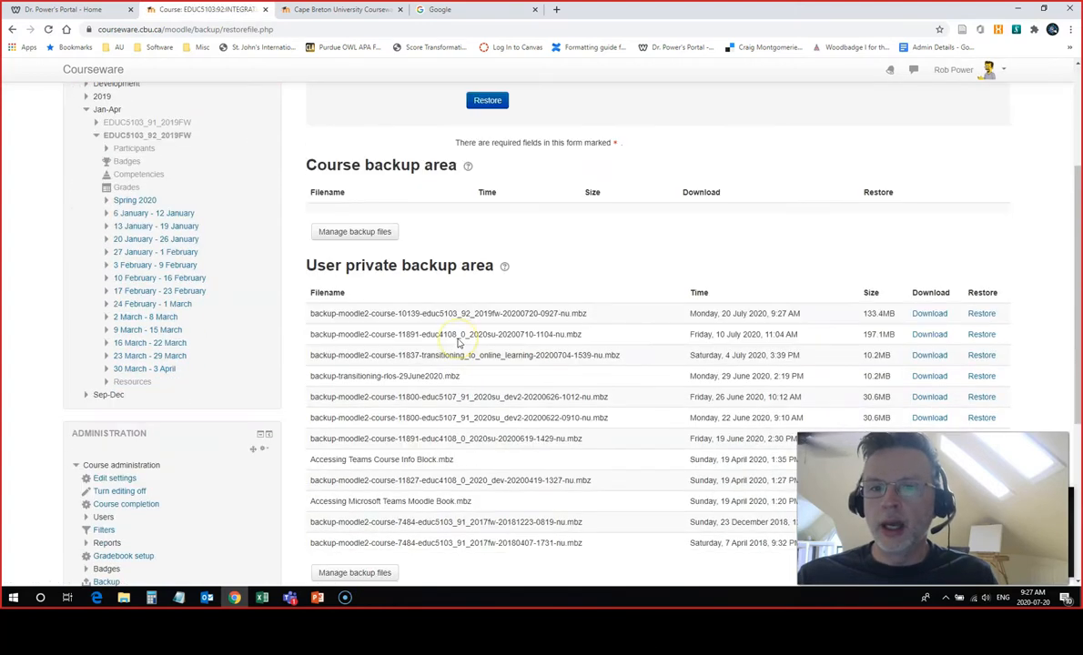
pyautogui.scroll(-3)
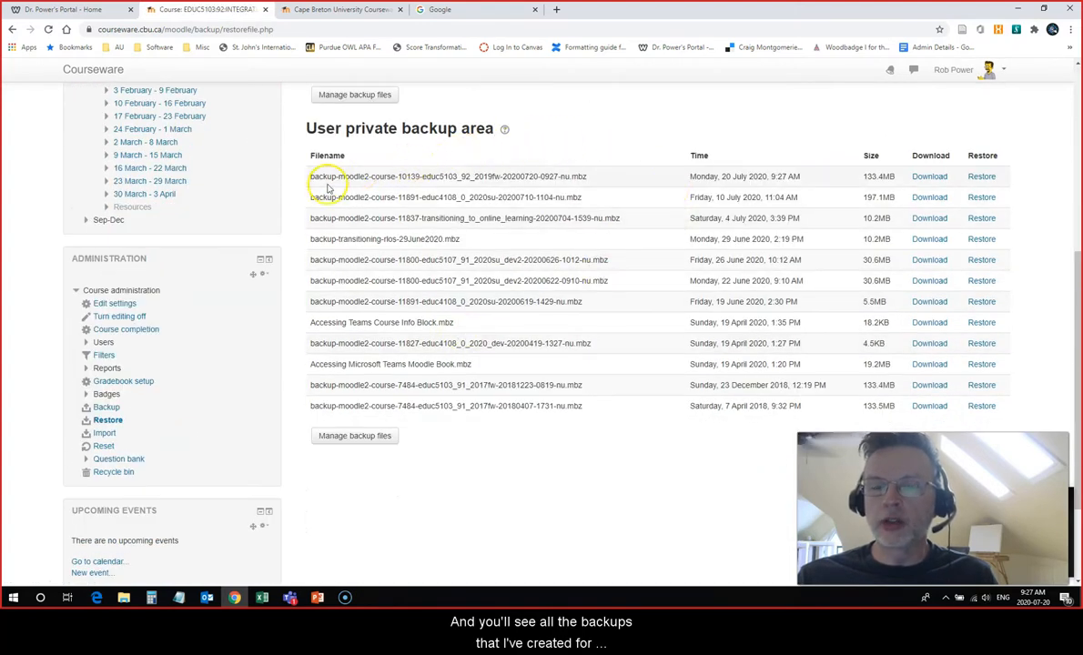
pyautogui.moveTo(458, 162)
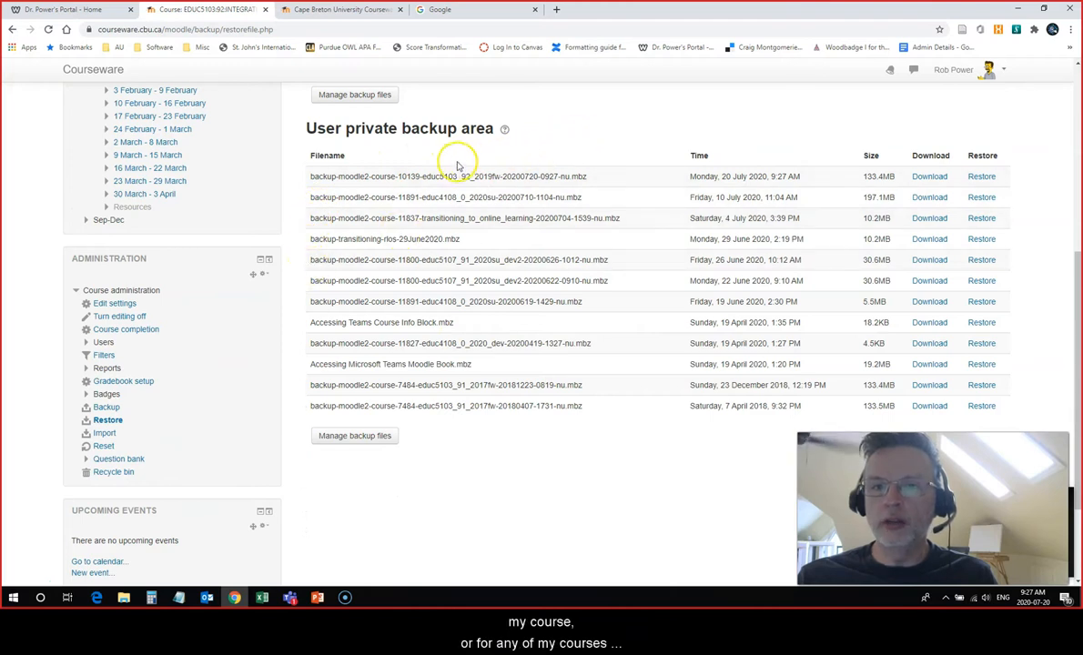
pyautogui.moveTo(314, 185)
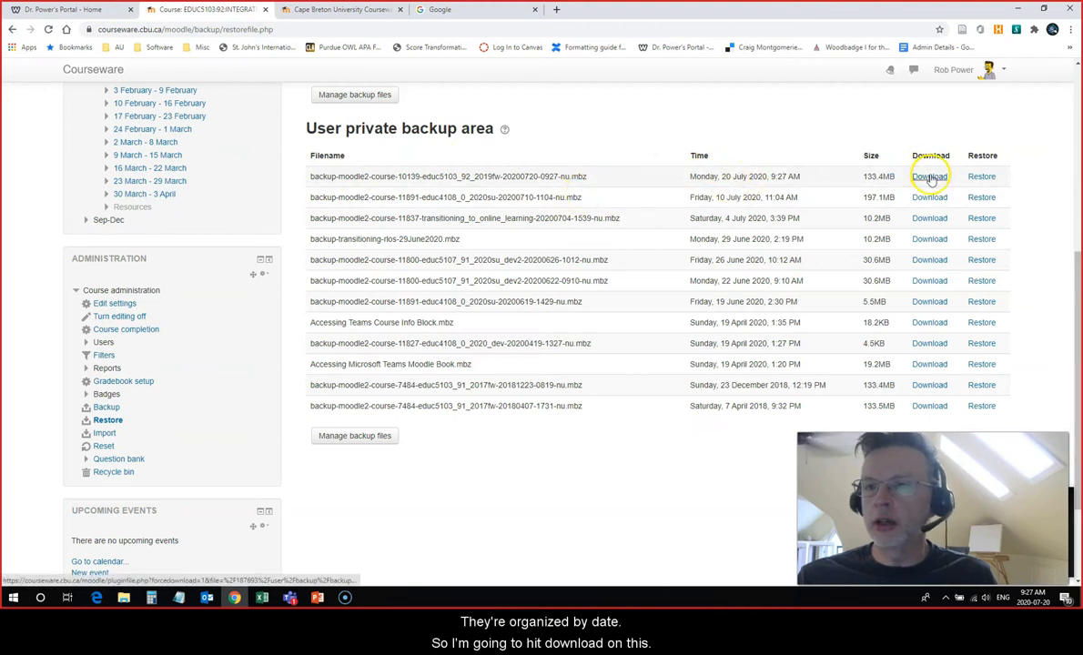
pyautogui.click(929, 177)
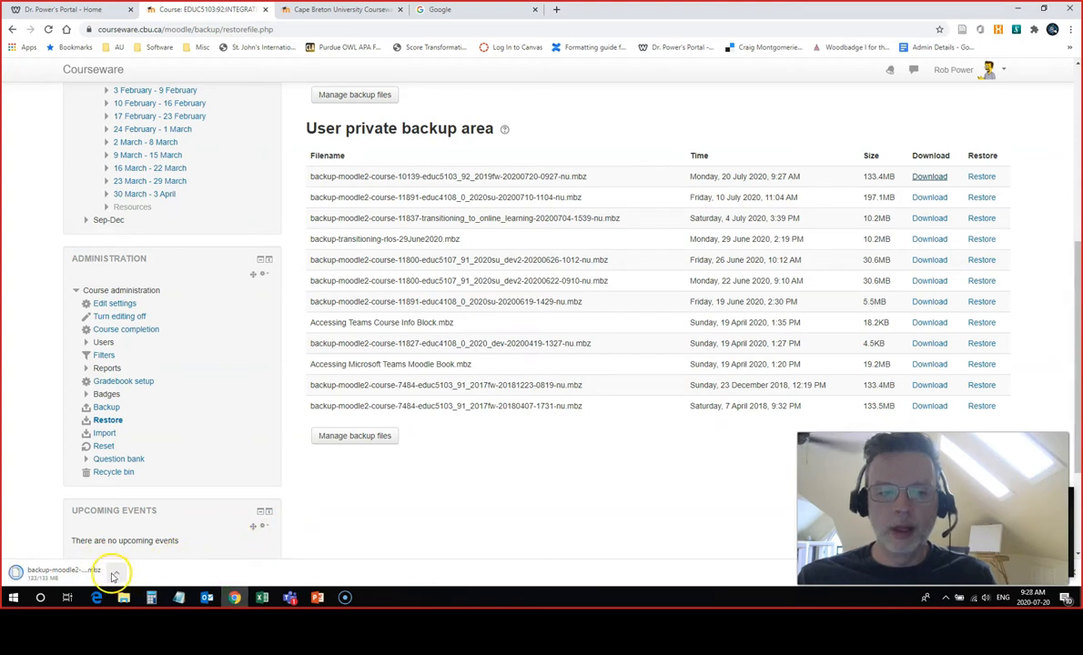
# - Reveal the finished backup download in its folder via Chrome's Show in folder
pyautogui.click(117, 574)
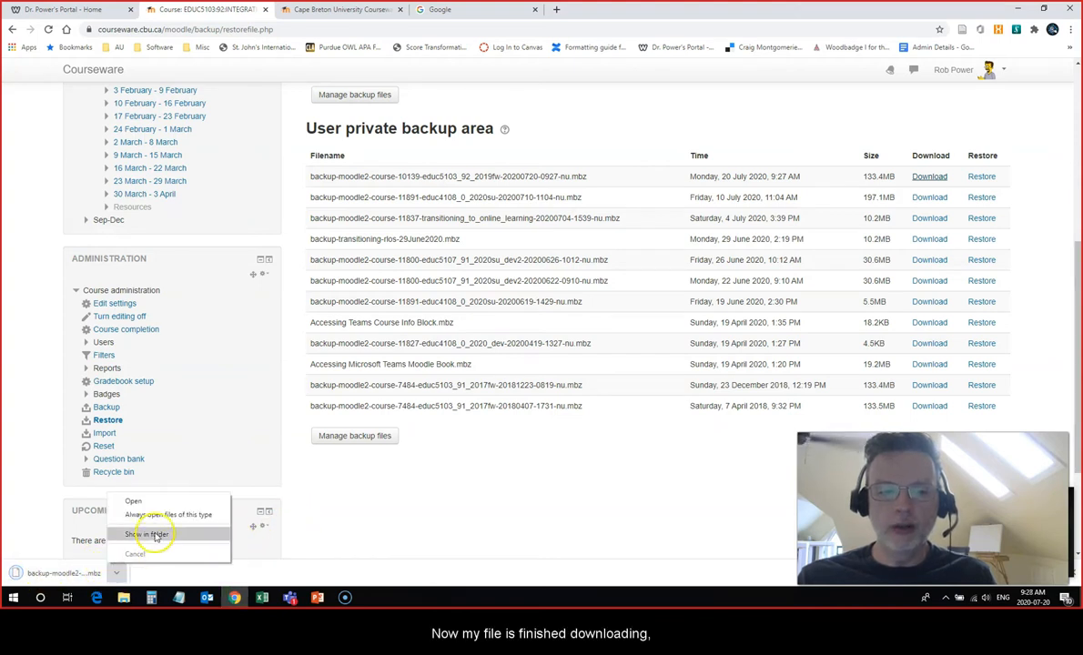
pyautogui.click(152, 532)
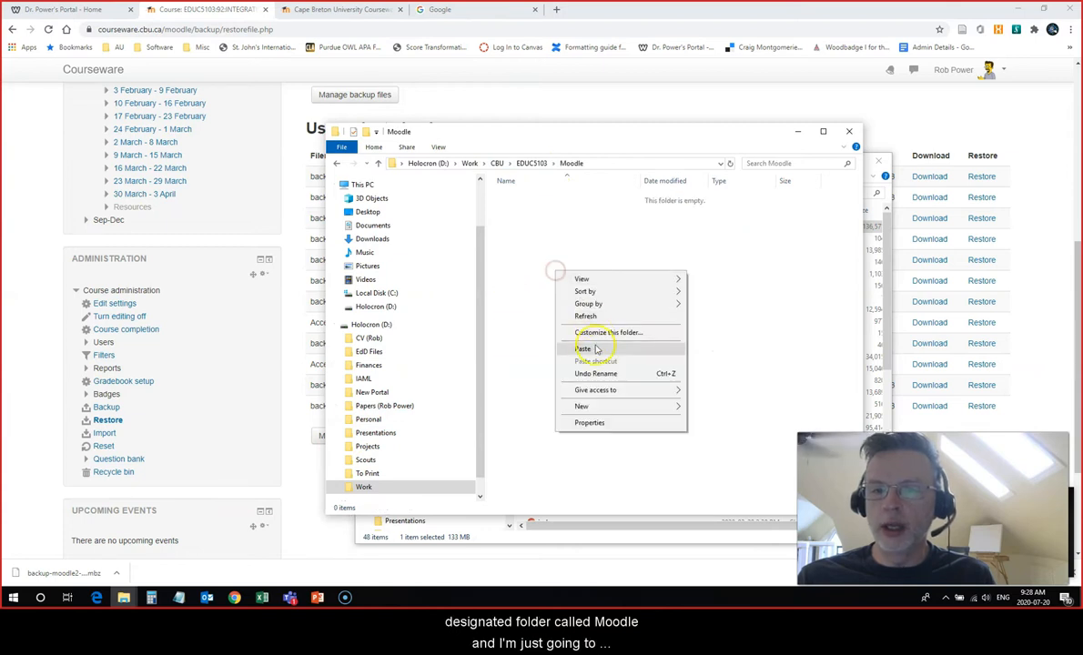
# - Paste the backup into the Moodle folder and rename it EDUC5103_Export_20July2020.mbz
pyautogui.click(582, 349)
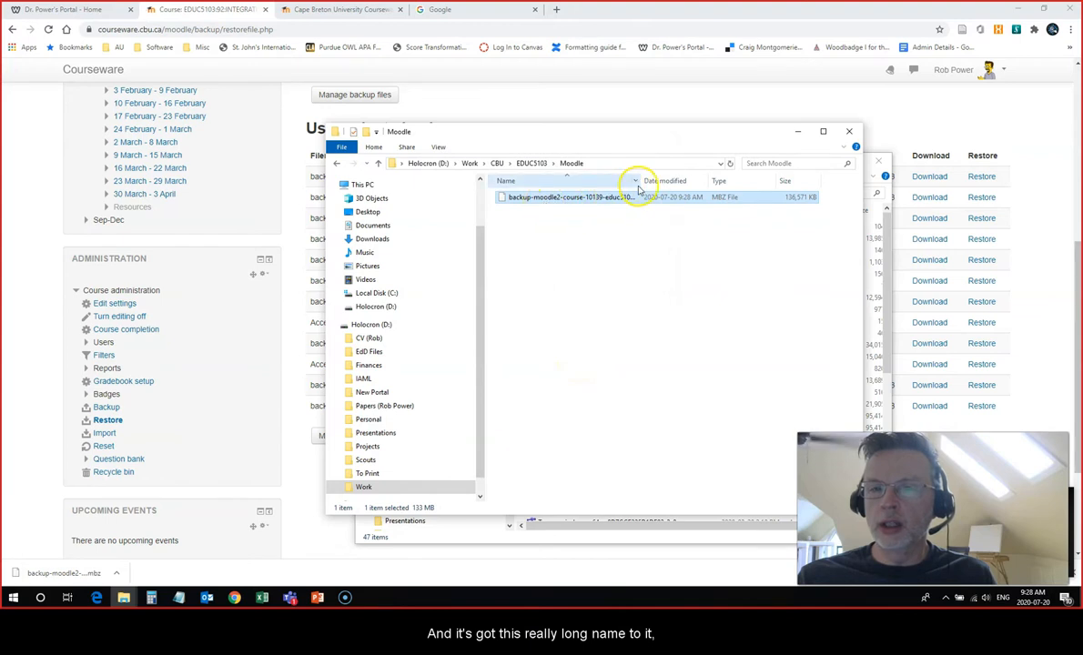
pyautogui.rightClick(569, 197)
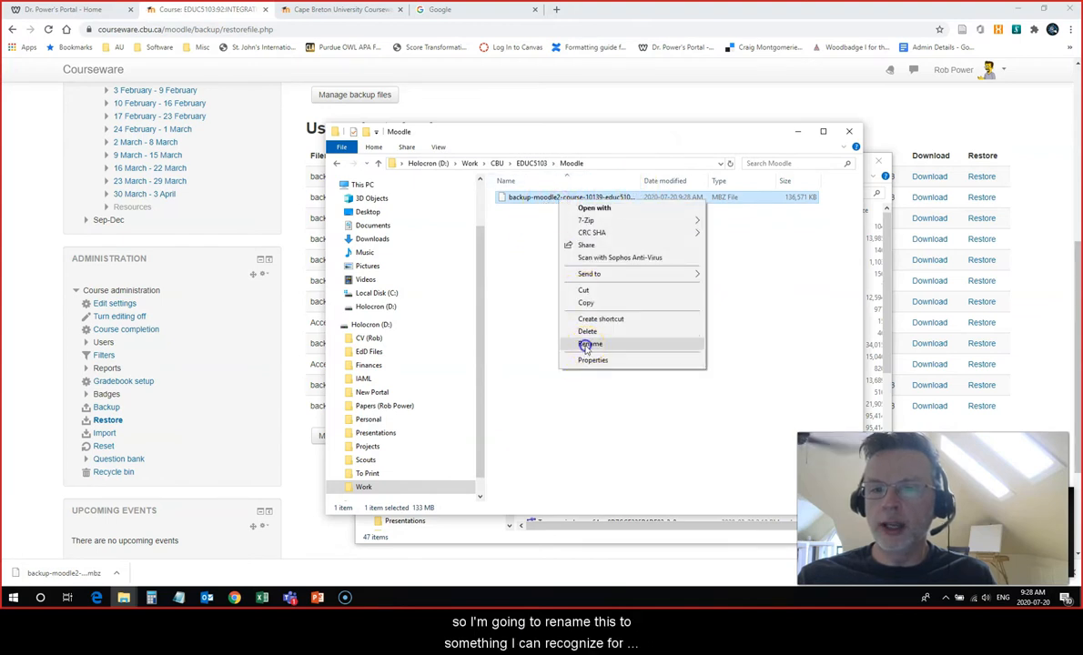
pyautogui.click(589, 344)
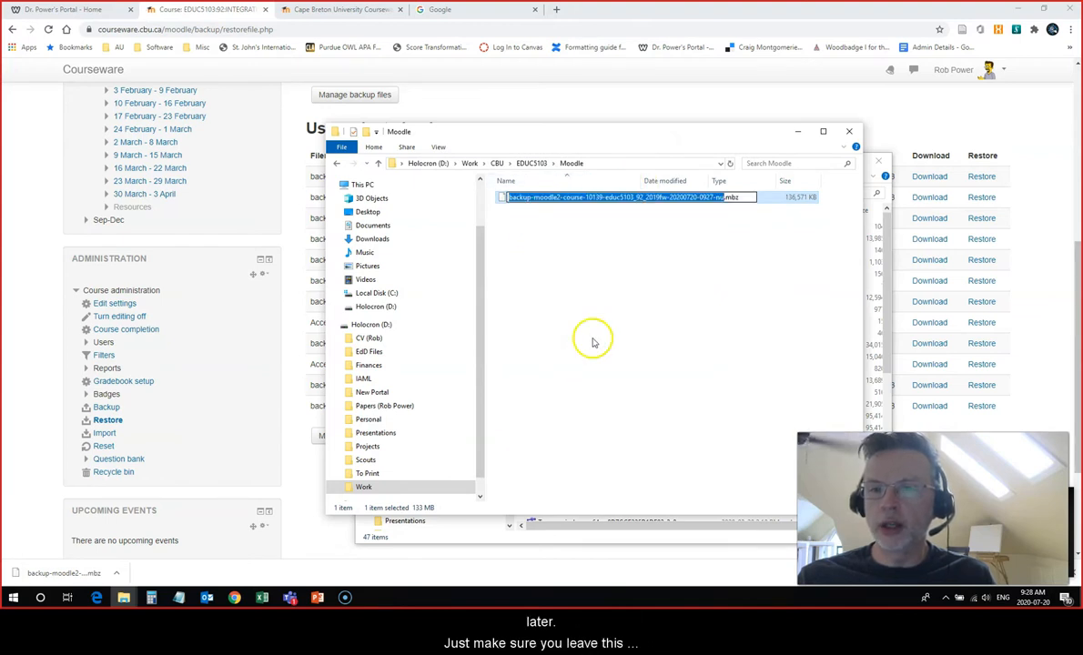
pyautogui.moveTo(644, 343)
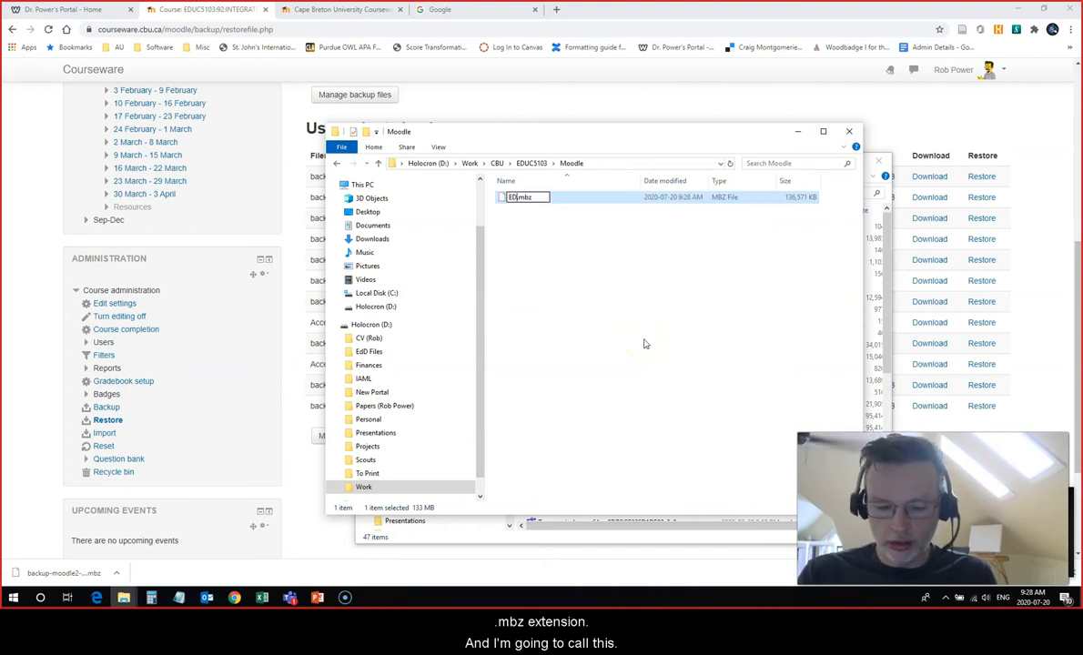
pyautogui.write('EDUC5103_Export_')
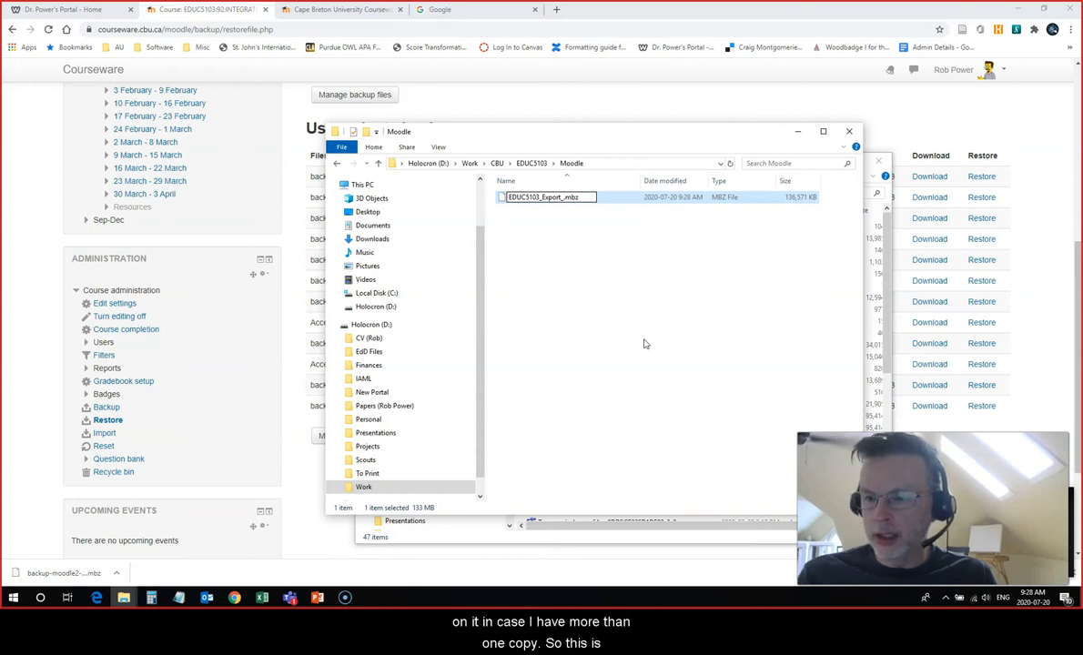
pyautogui.write('20July2020')
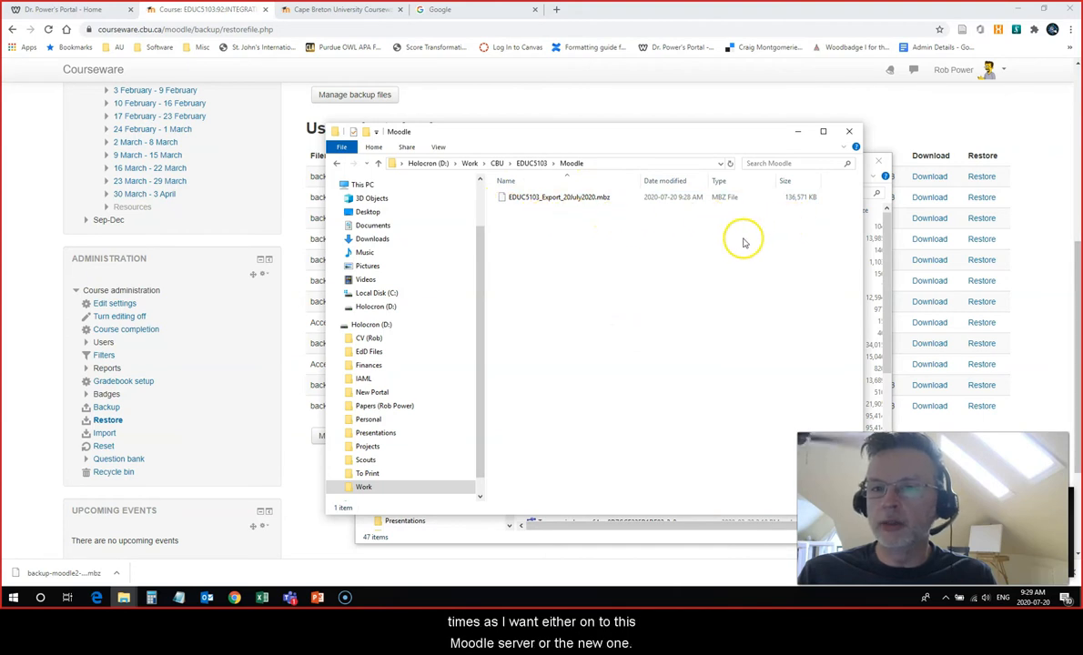
pyautogui.moveTo(612, 279)
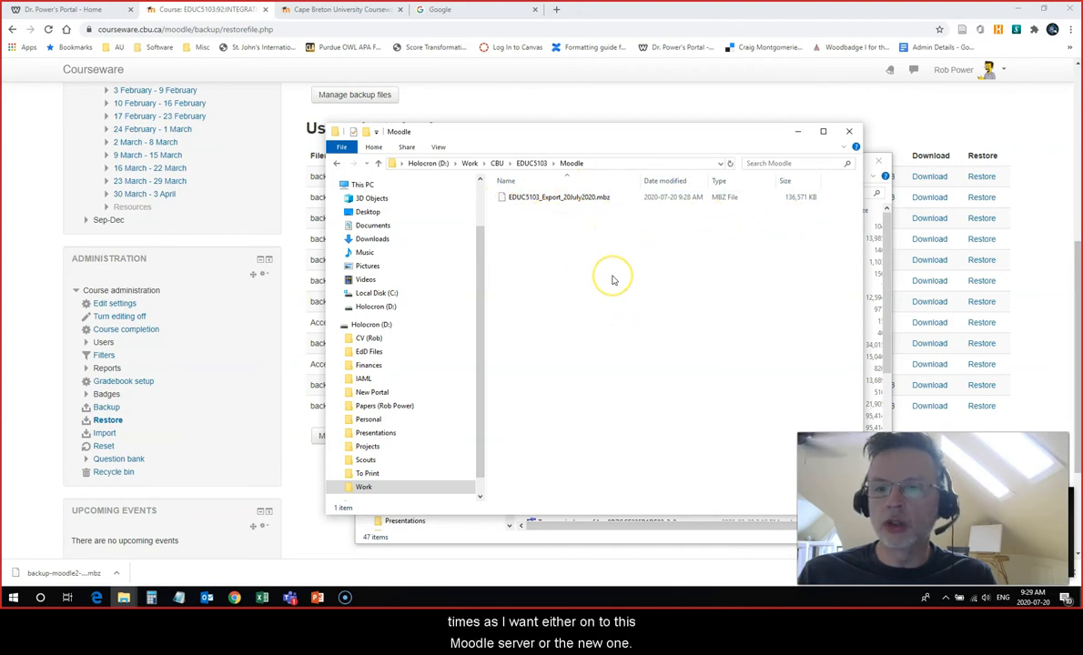
pyautogui.click(336, 8)
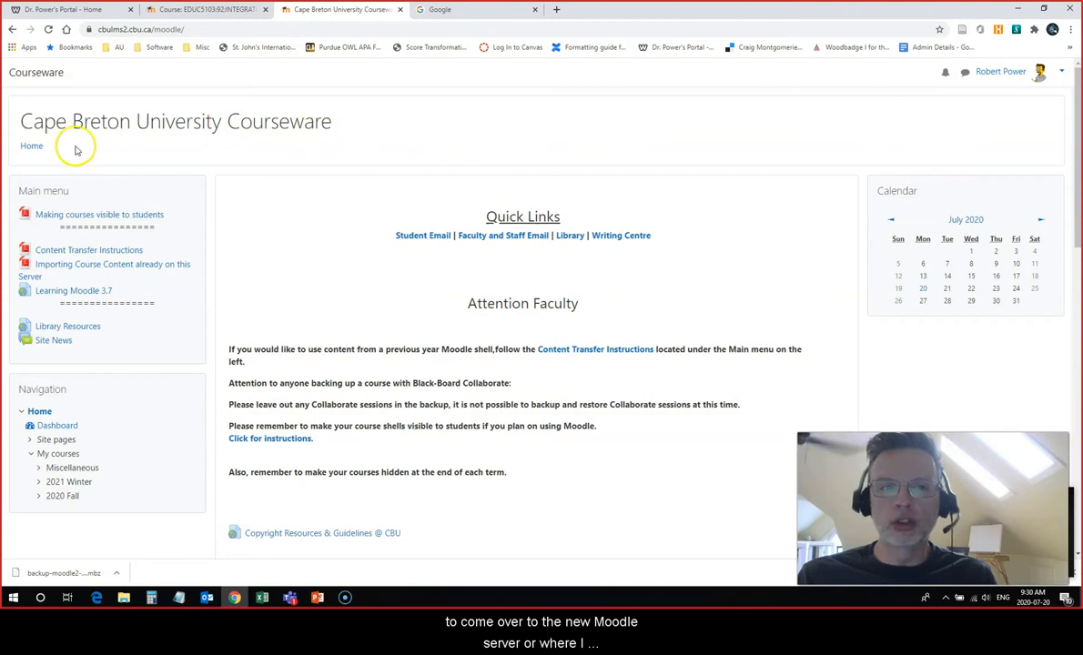
pyautogui.moveTo(376, 179)
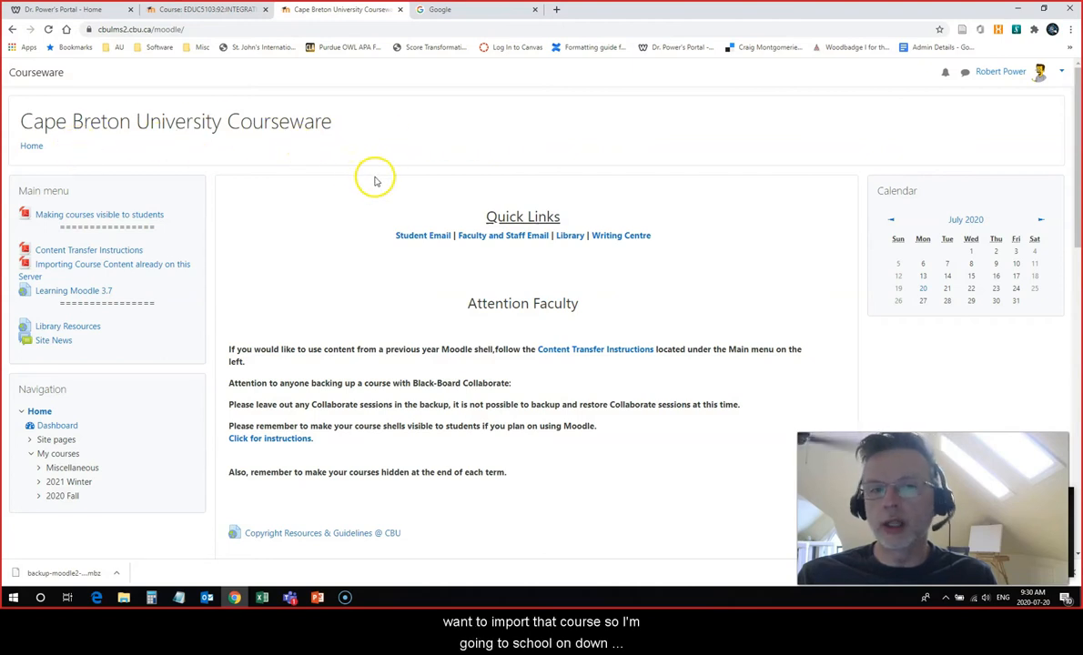
# - Scroll the new server's home page to the 2021 Winter course shell list
pyautogui.scroll(-3)
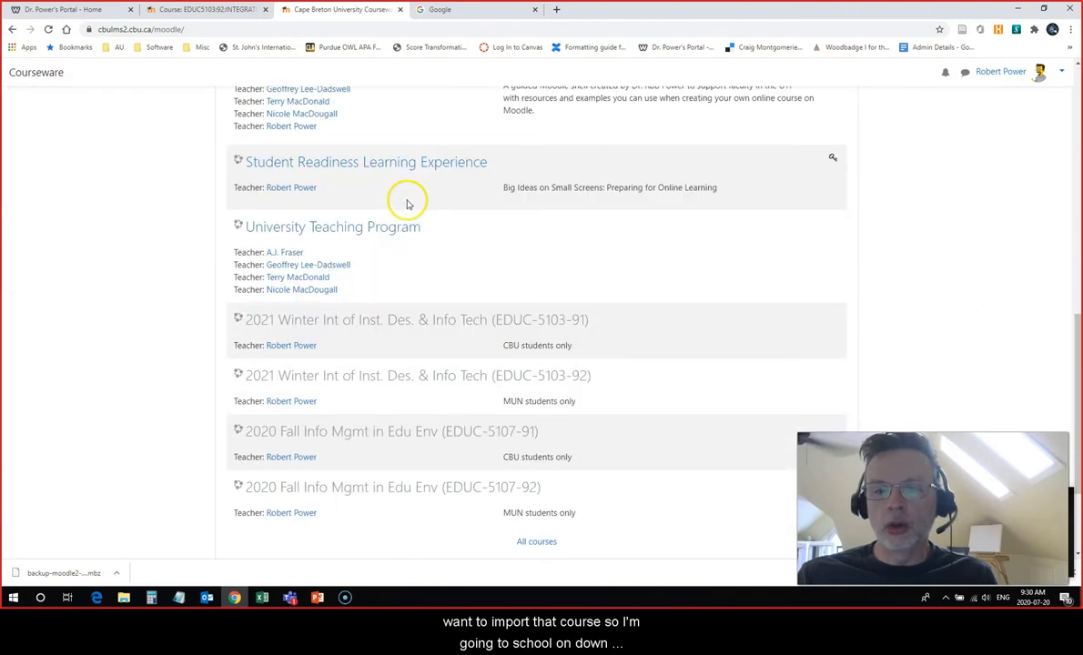
pyautogui.scroll(-3)
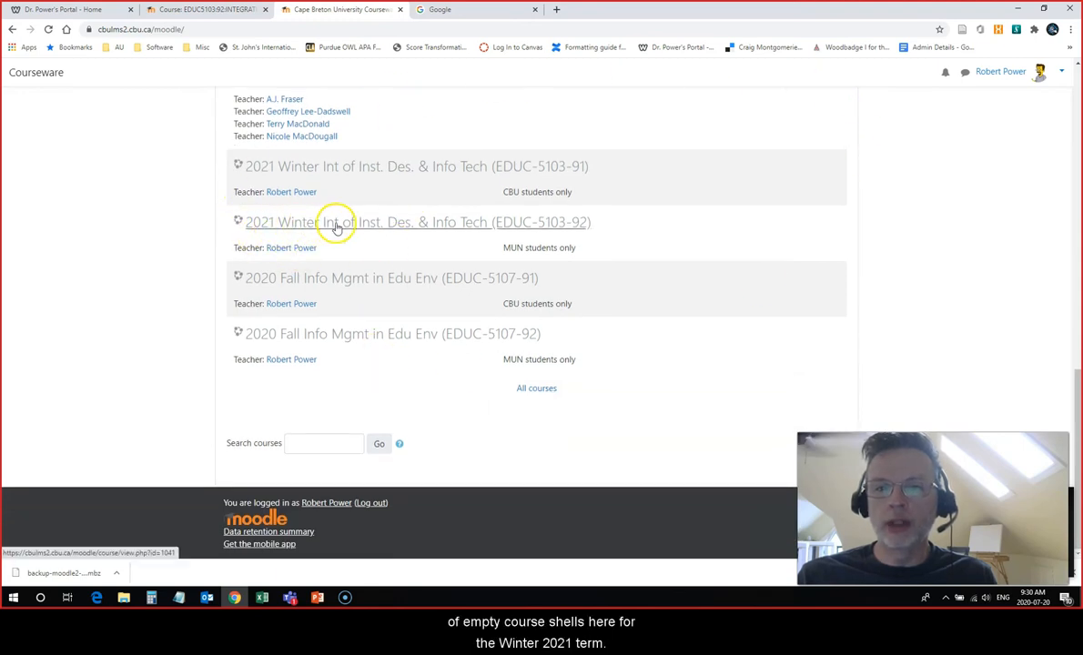
pyautogui.moveTo(280, 225)
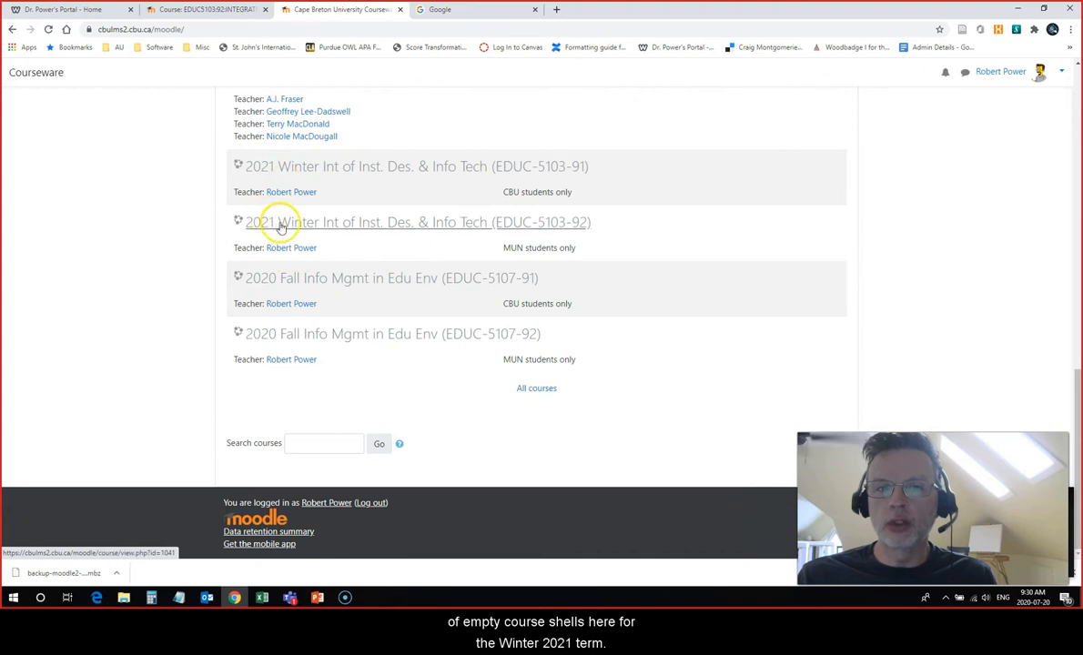
pyautogui.moveTo(477, 227)
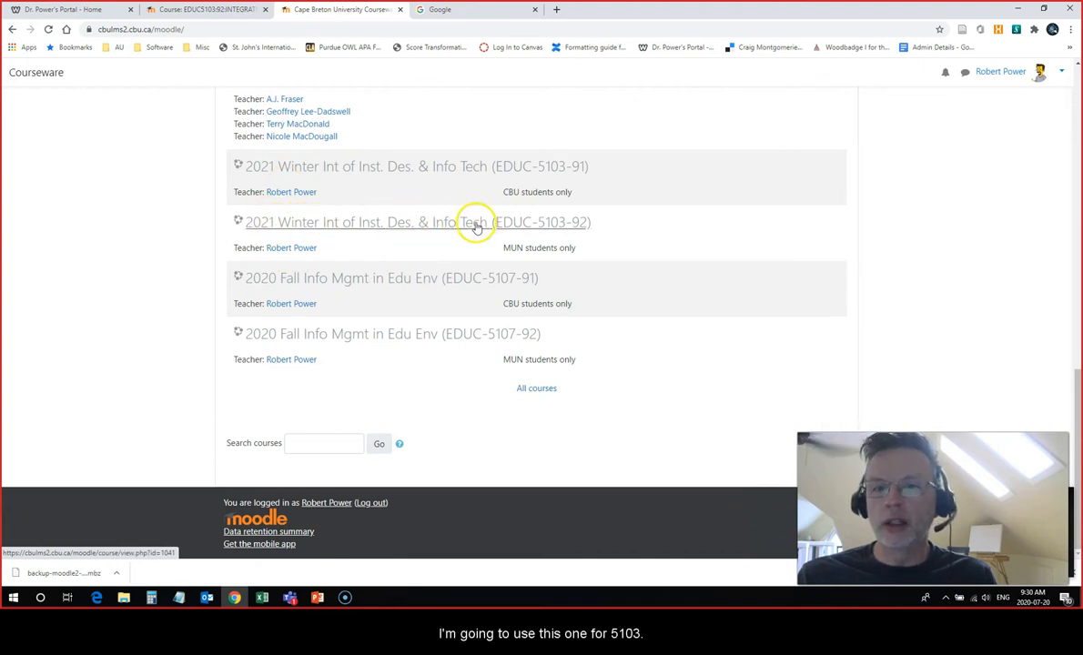
# - Enter the empty 2021 Winter EDUC-5103-92 course shell and reach its Administration block
pyautogui.click(414, 222)
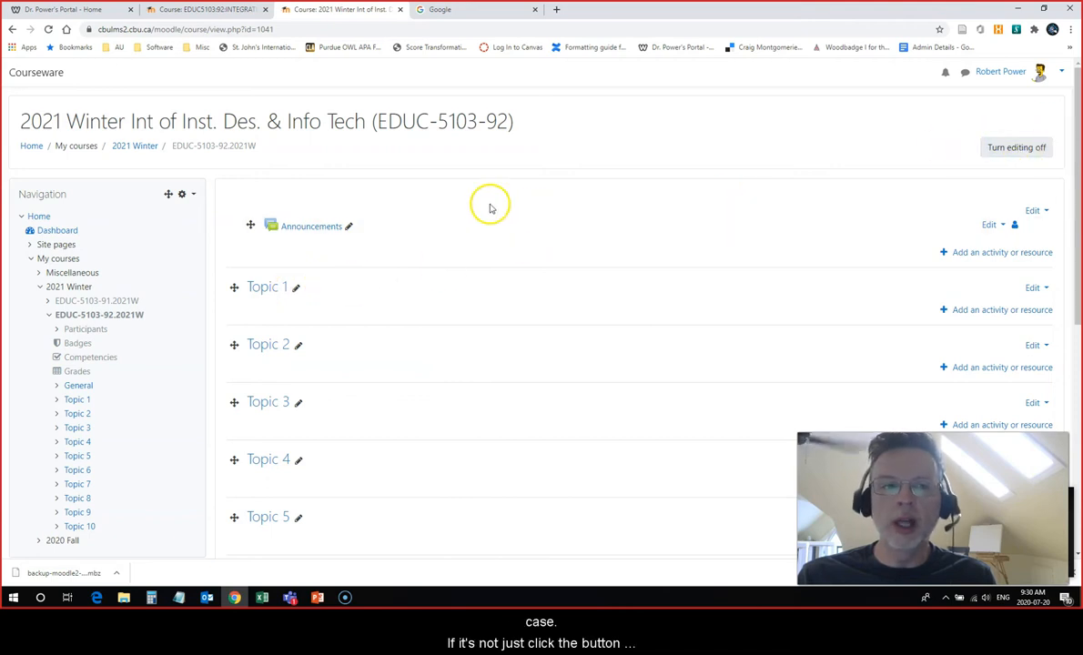
pyautogui.moveTo(192, 261)
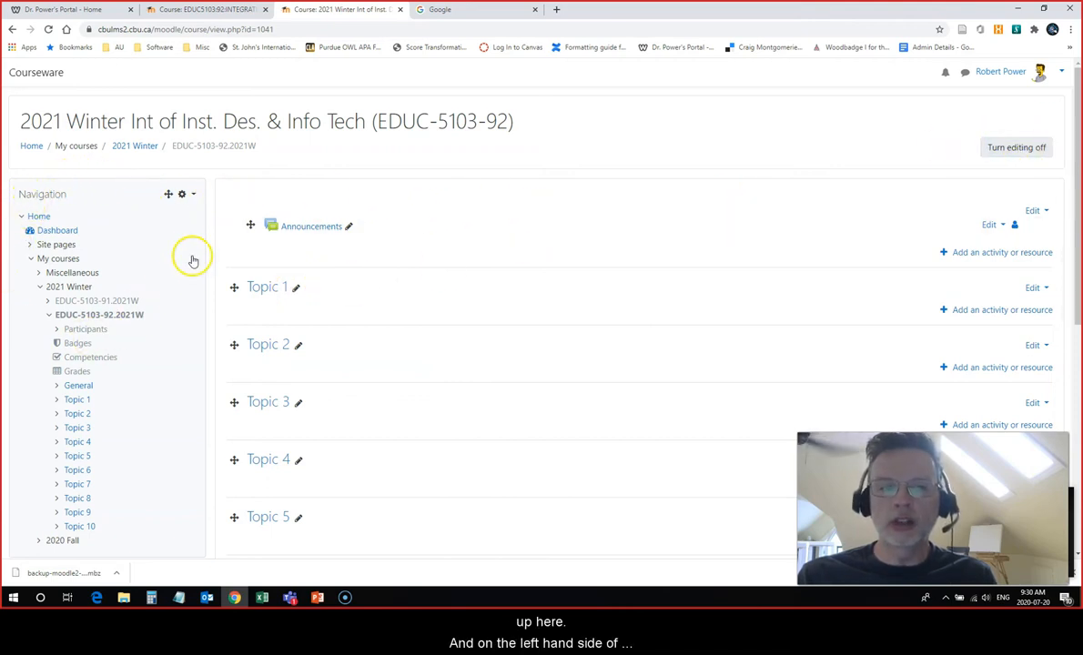
pyautogui.scroll(-3)
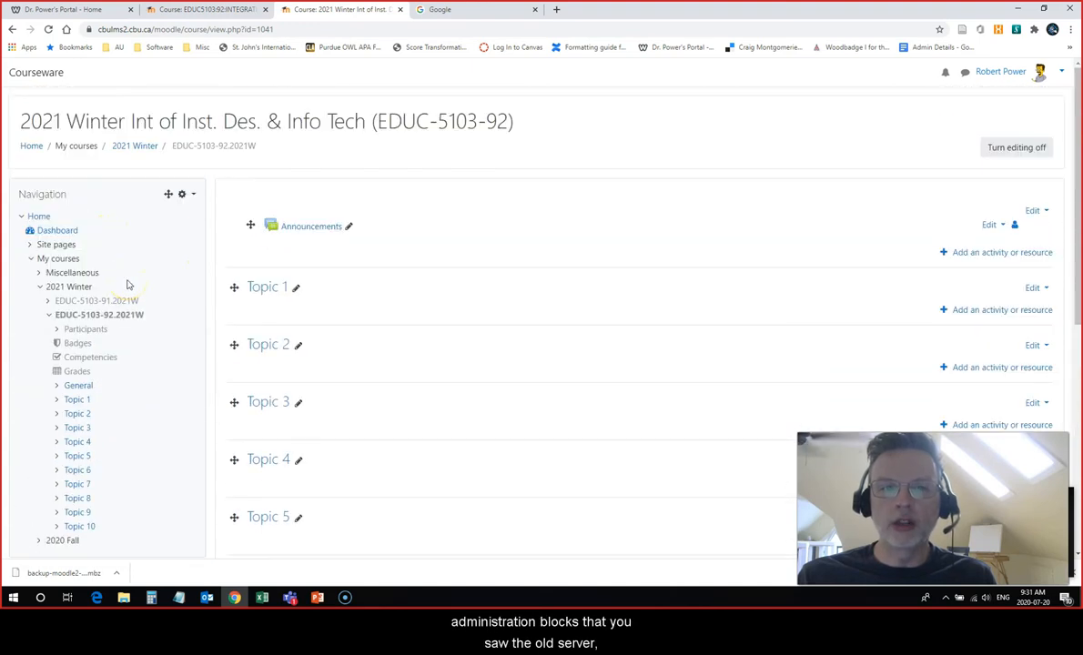
pyautogui.scroll(-3)
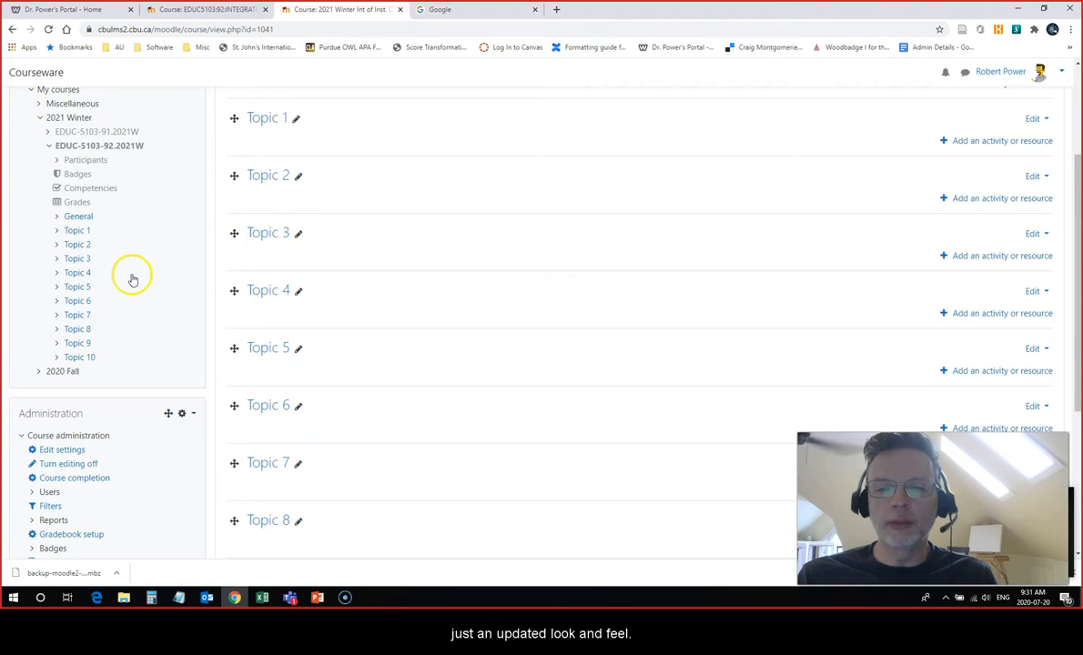
pyautogui.scroll(-3)
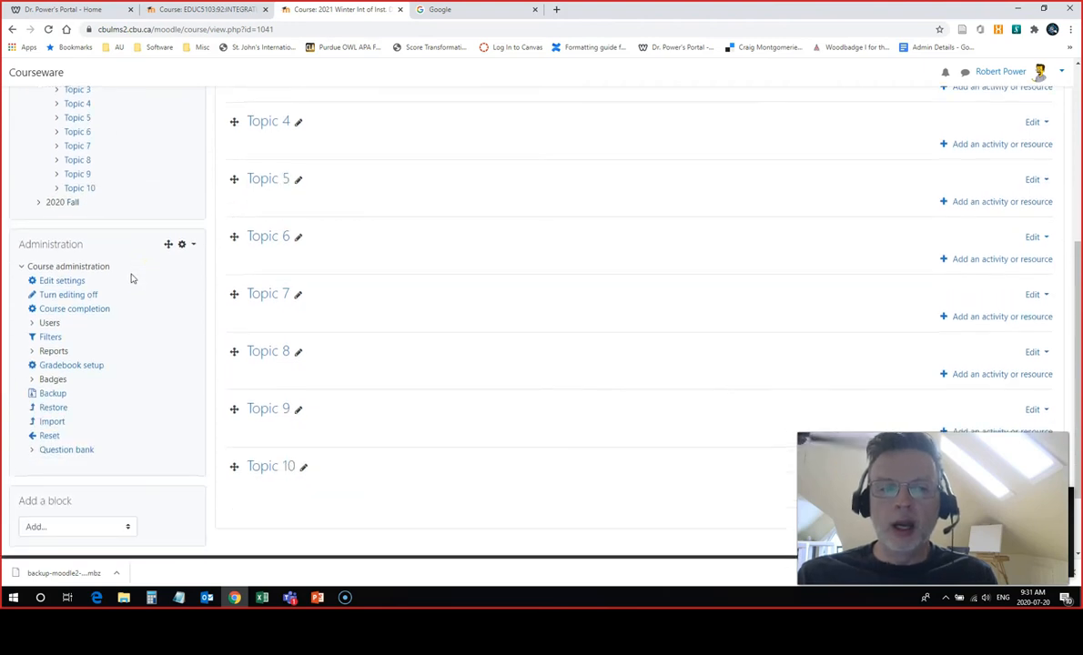
pyautogui.scroll(-3)
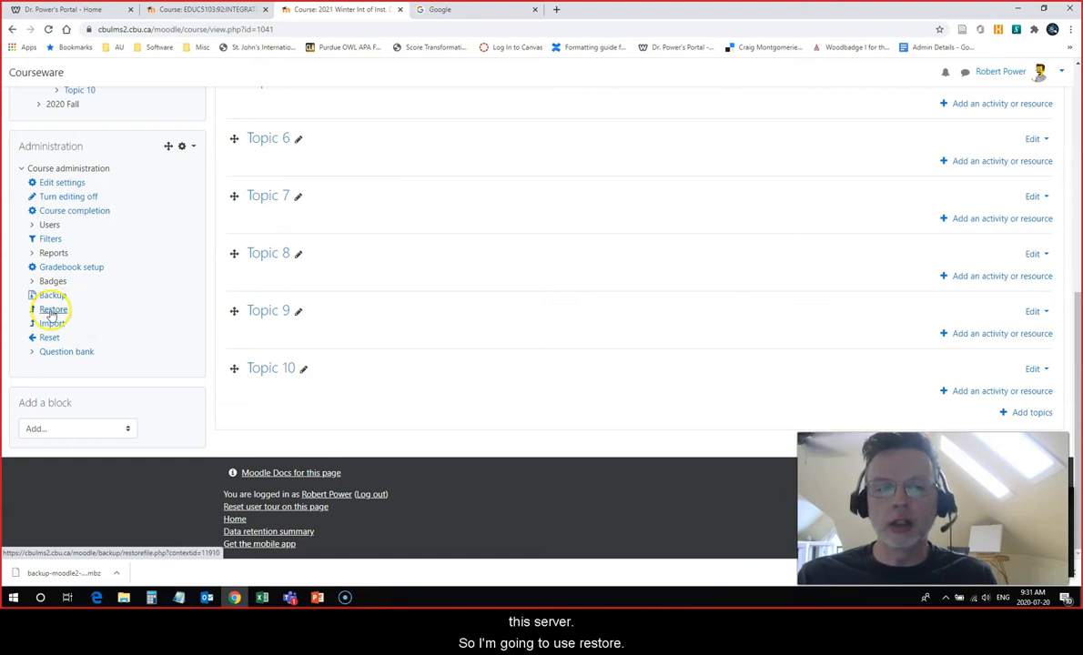
# - Upload EDUC5103_Export_20July2020.mbz on the Restore course page and start its restore
pyautogui.click(53, 310)
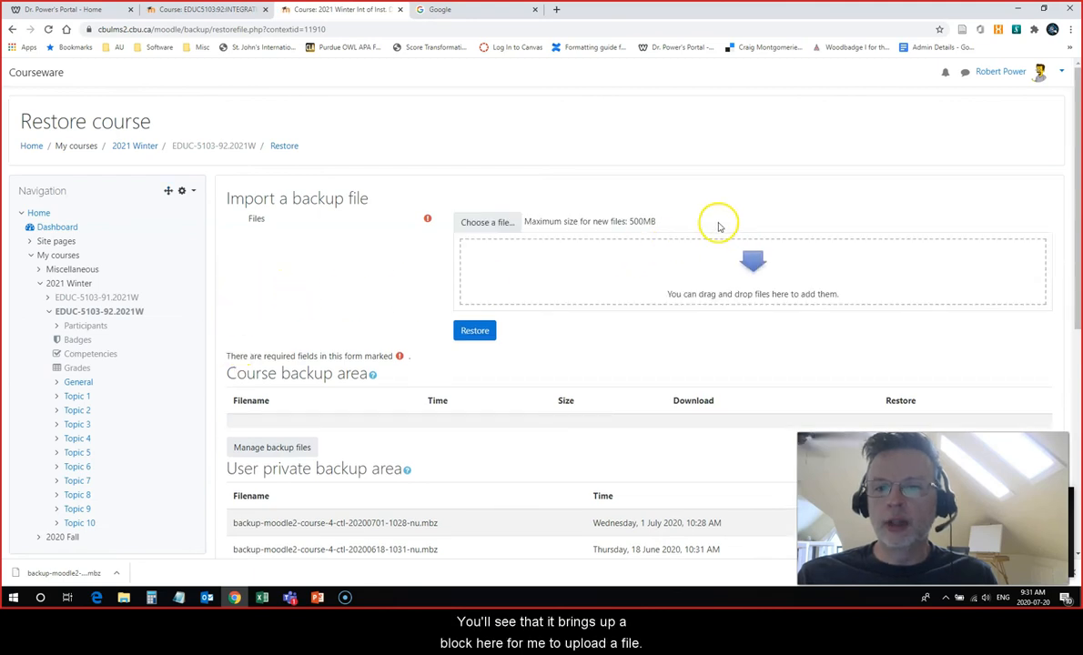
pyautogui.moveTo(479, 271)
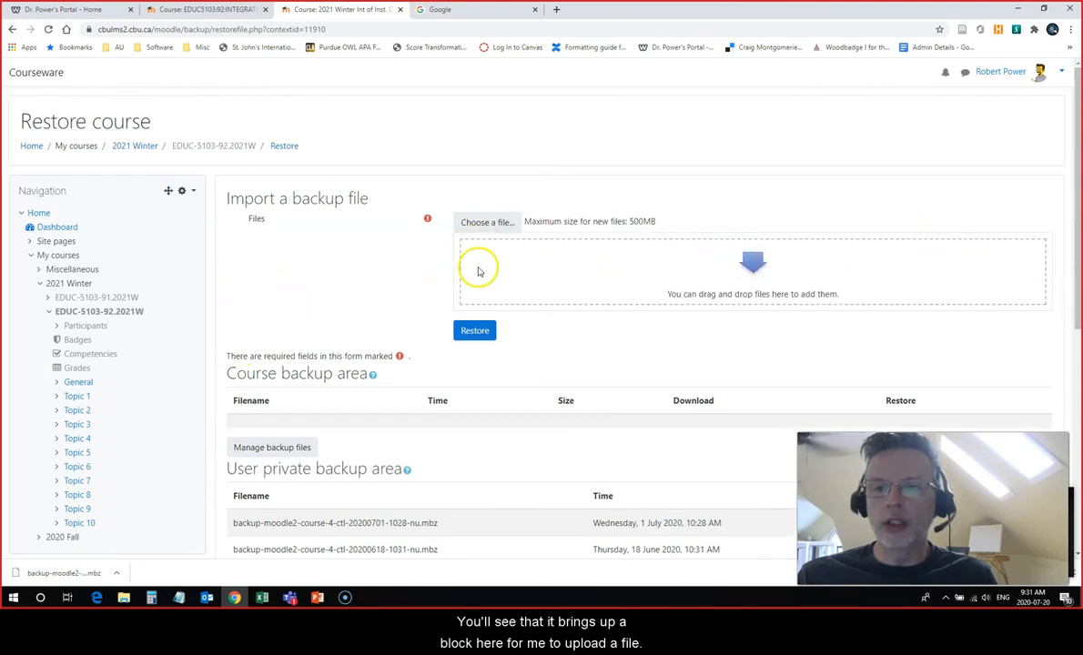
pyautogui.scroll(-3)
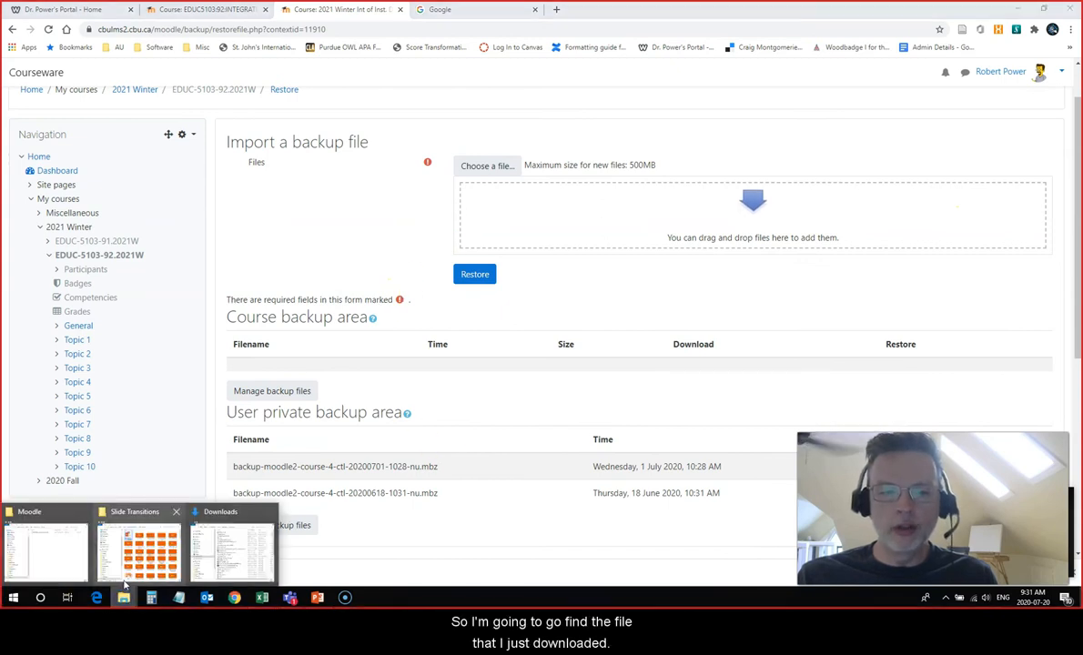
pyautogui.click(50, 542)
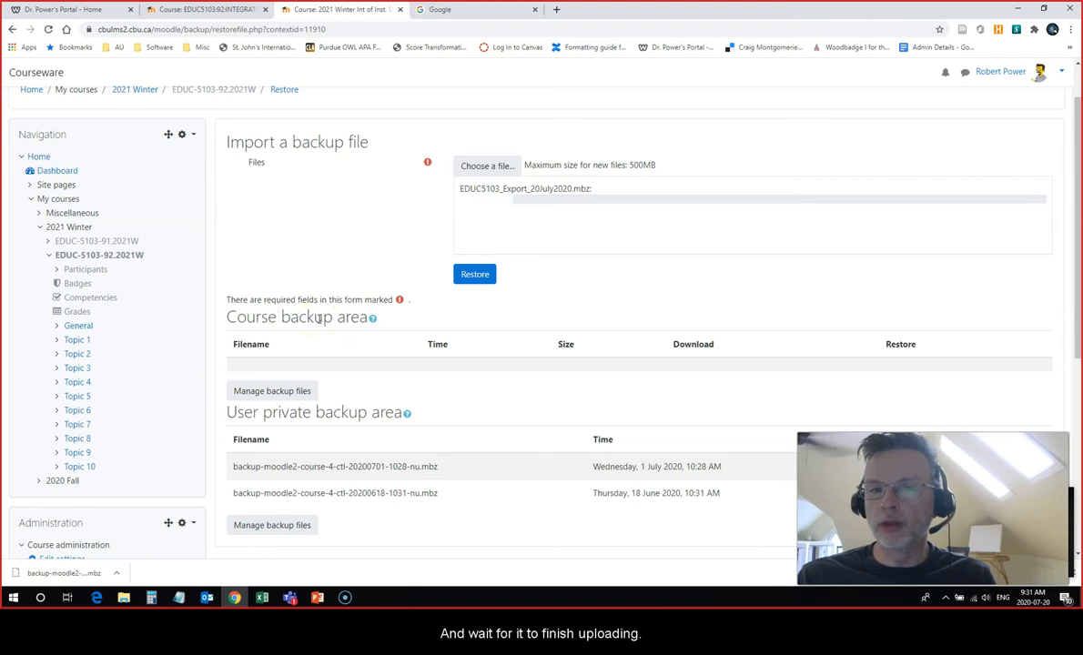
pyautogui.moveTo(332, 316)
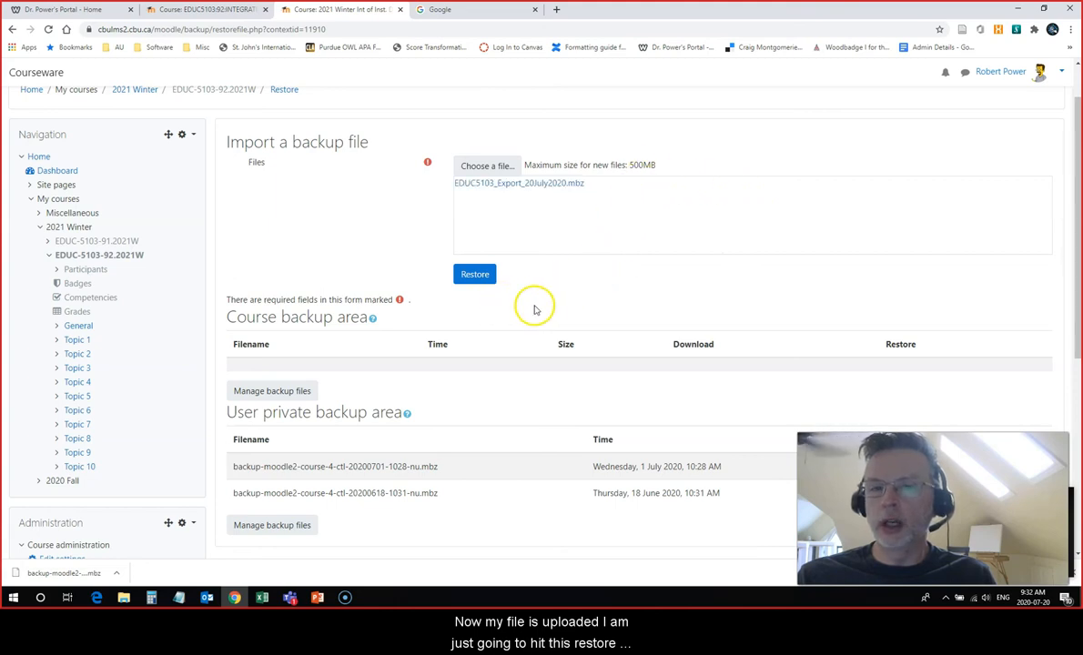
pyautogui.click(473, 274)
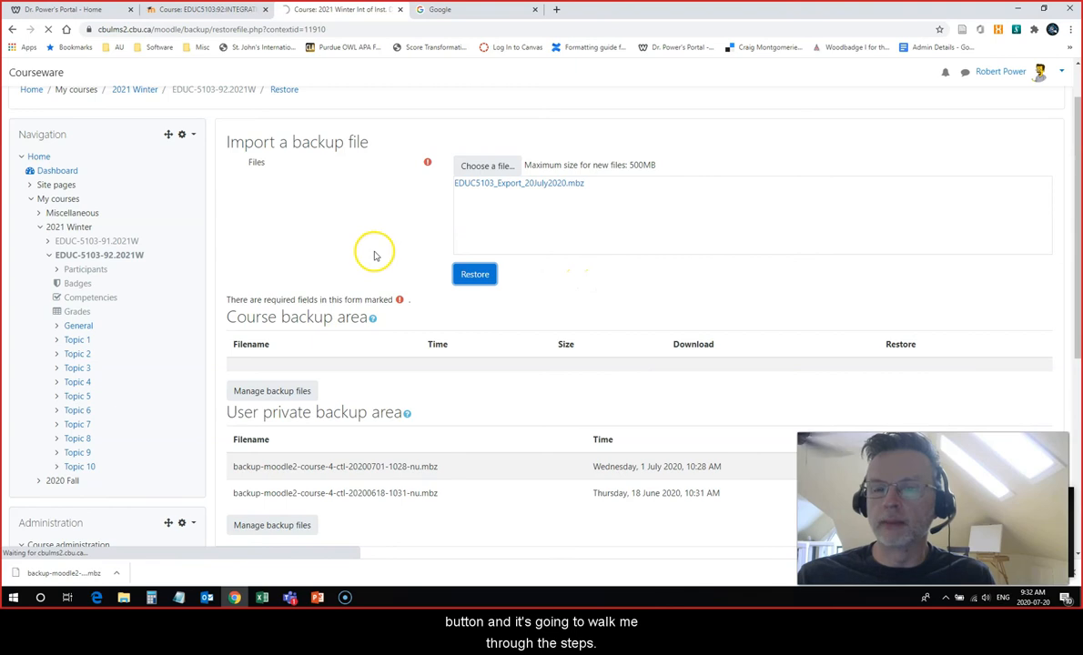
# - Continue past confirmation and choose 'Delete the contents of this course and then restore'
pyautogui.click(474, 274)
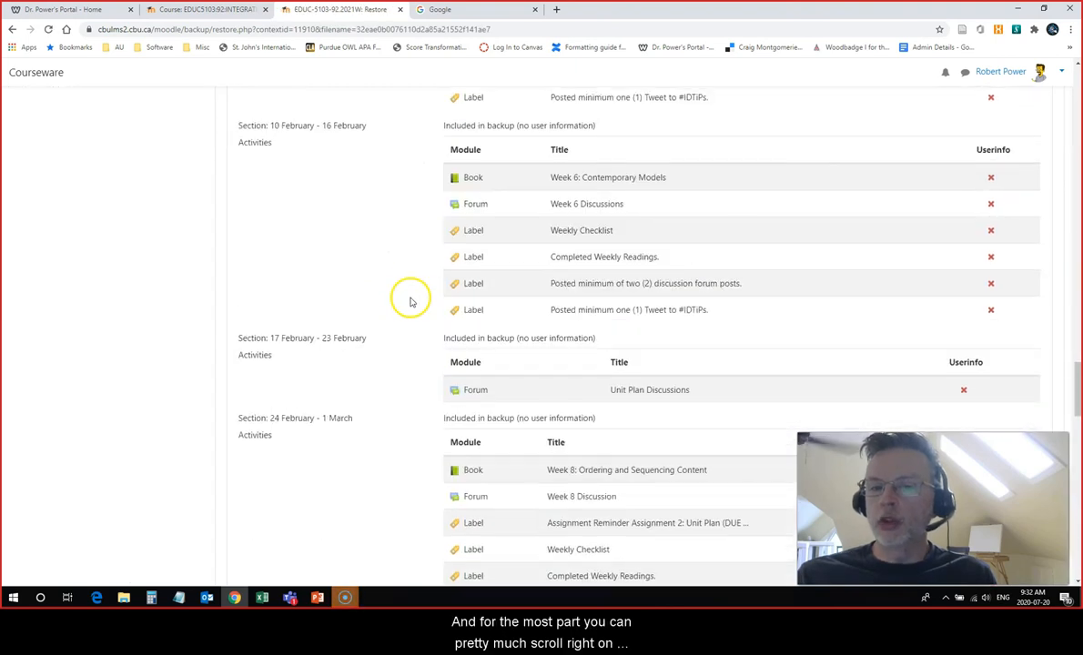
pyautogui.scroll(-3)
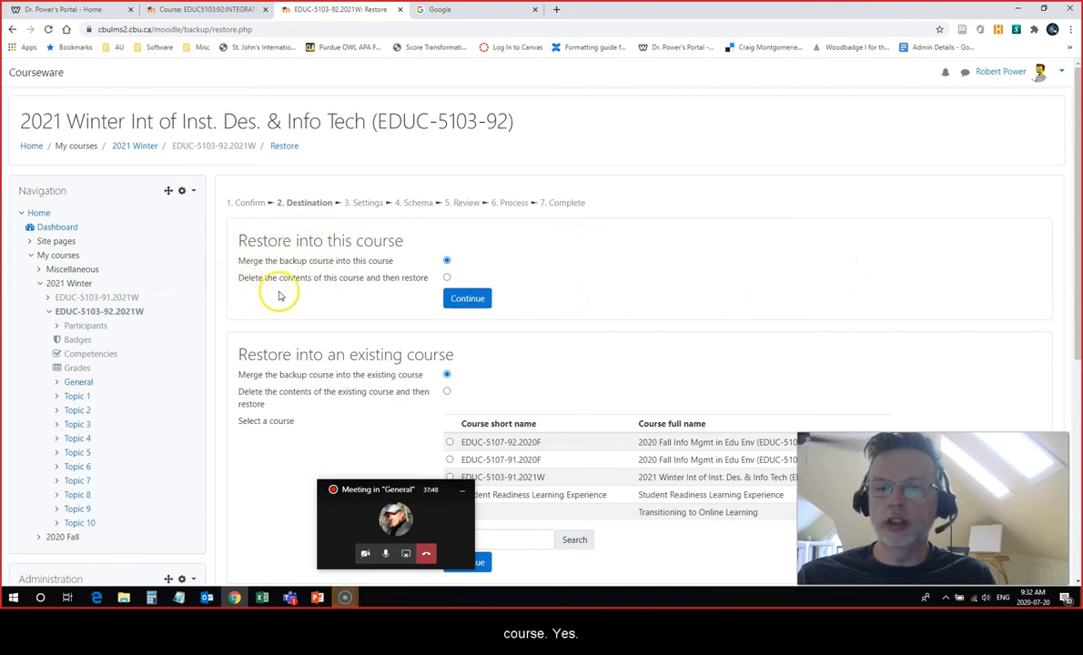
pyautogui.moveTo(346, 265)
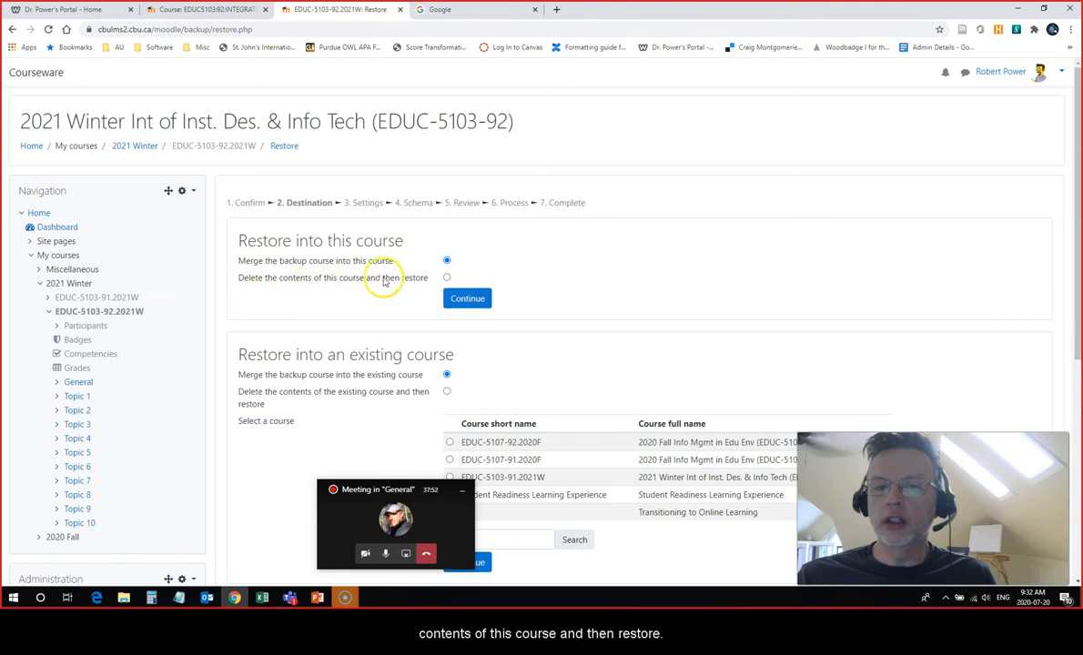
pyautogui.click(446, 277)
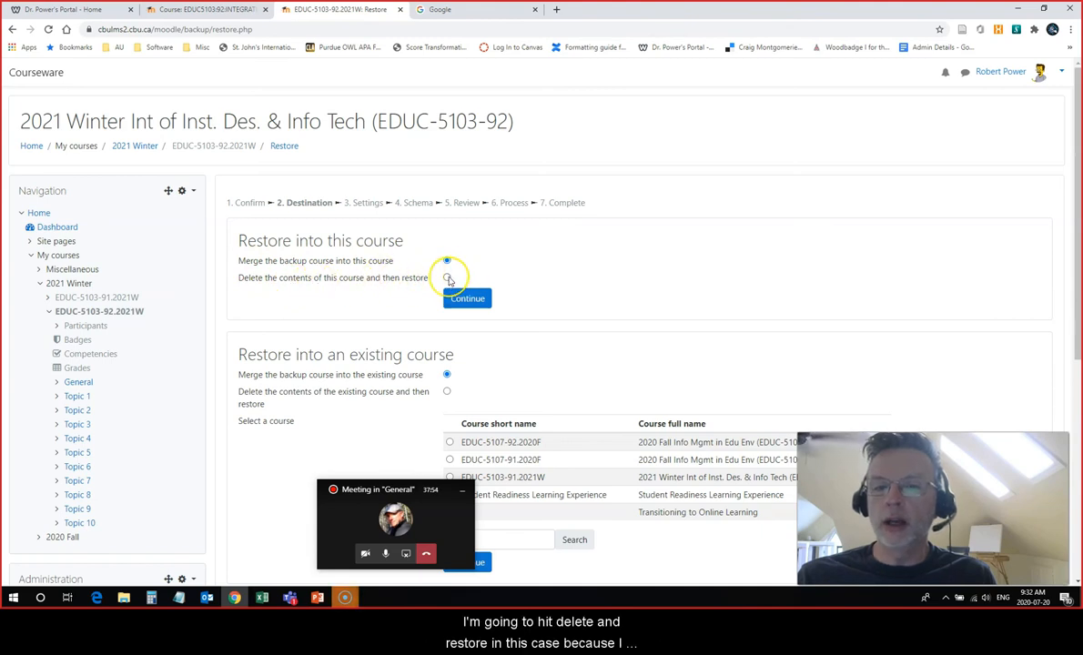
pyautogui.click(446, 260)
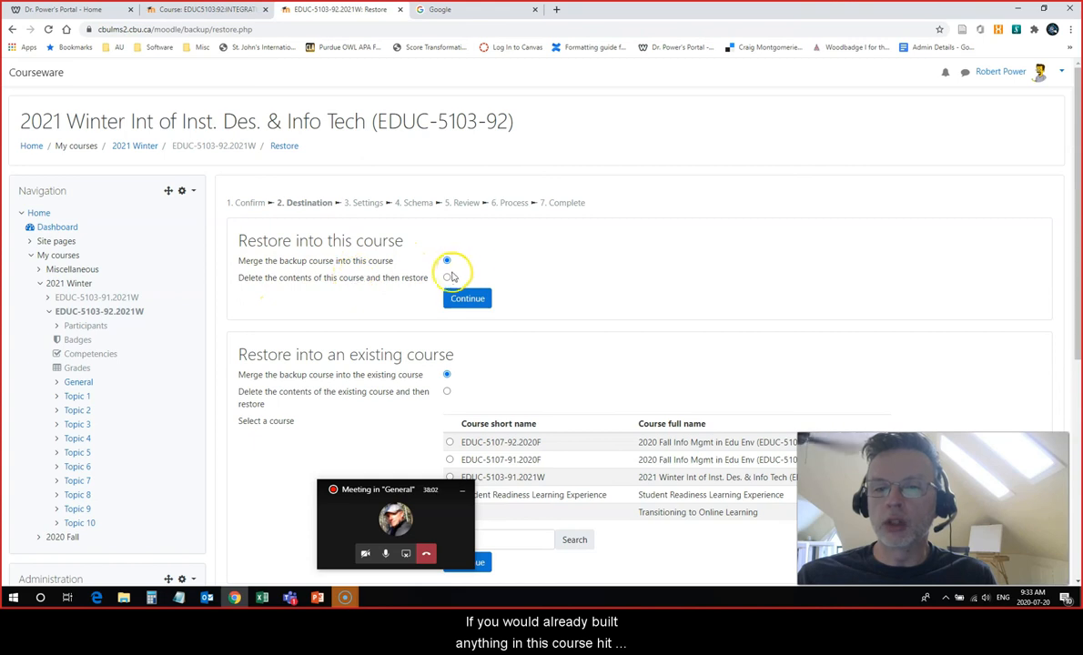
pyautogui.click(446, 277)
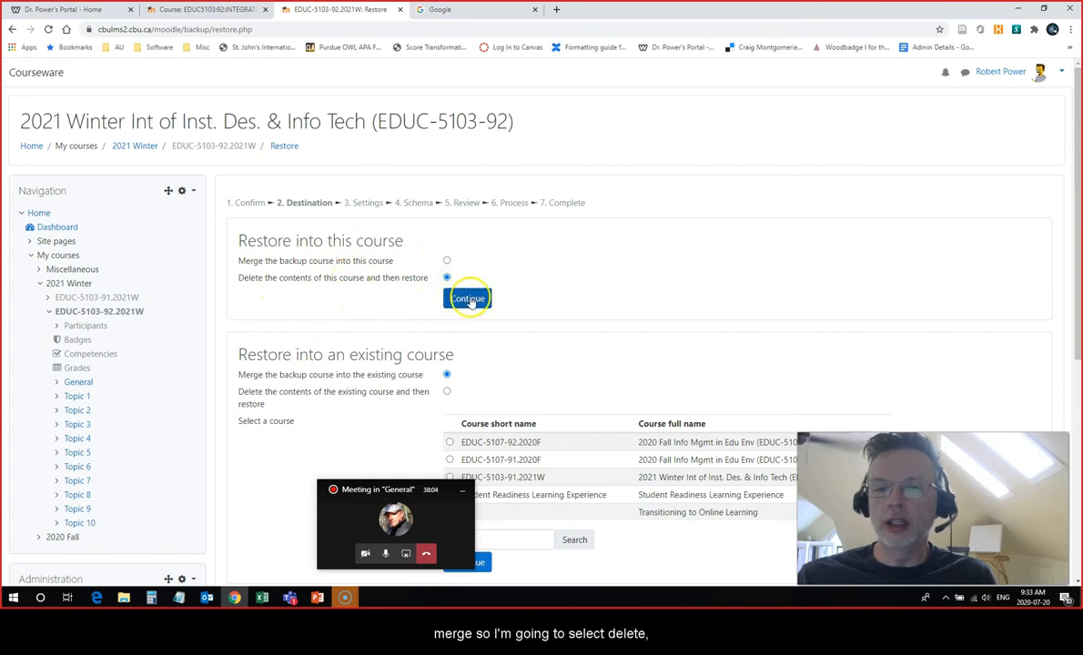
# - Confirm the restore destination and keep the default restore settings
pyautogui.click(467, 298)
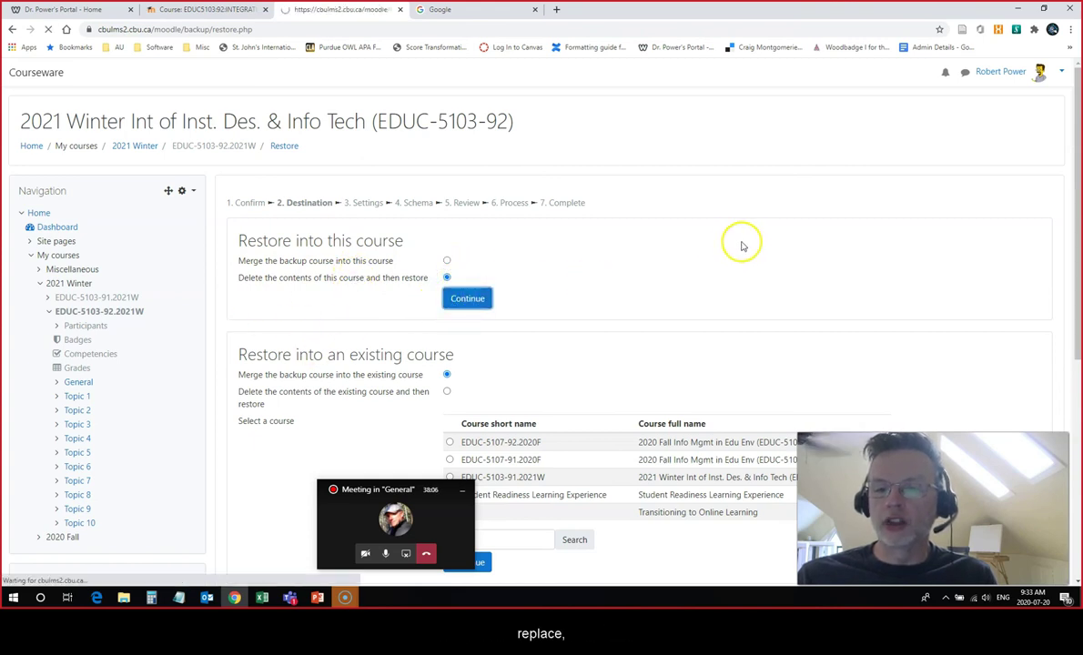
pyautogui.click(467, 297)
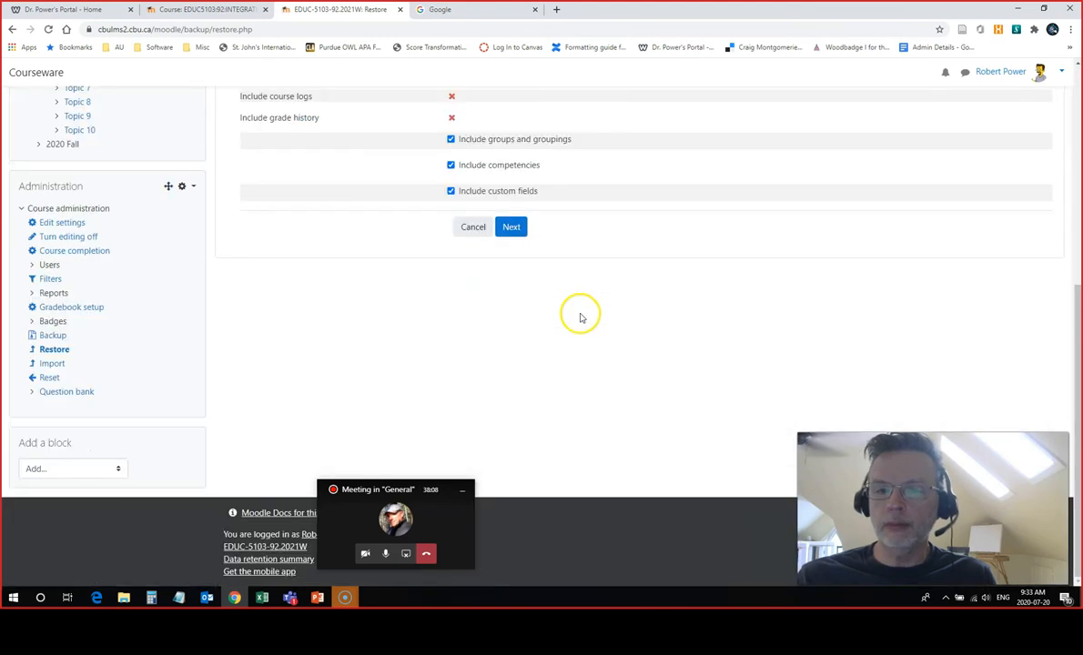
pyautogui.click(510, 226)
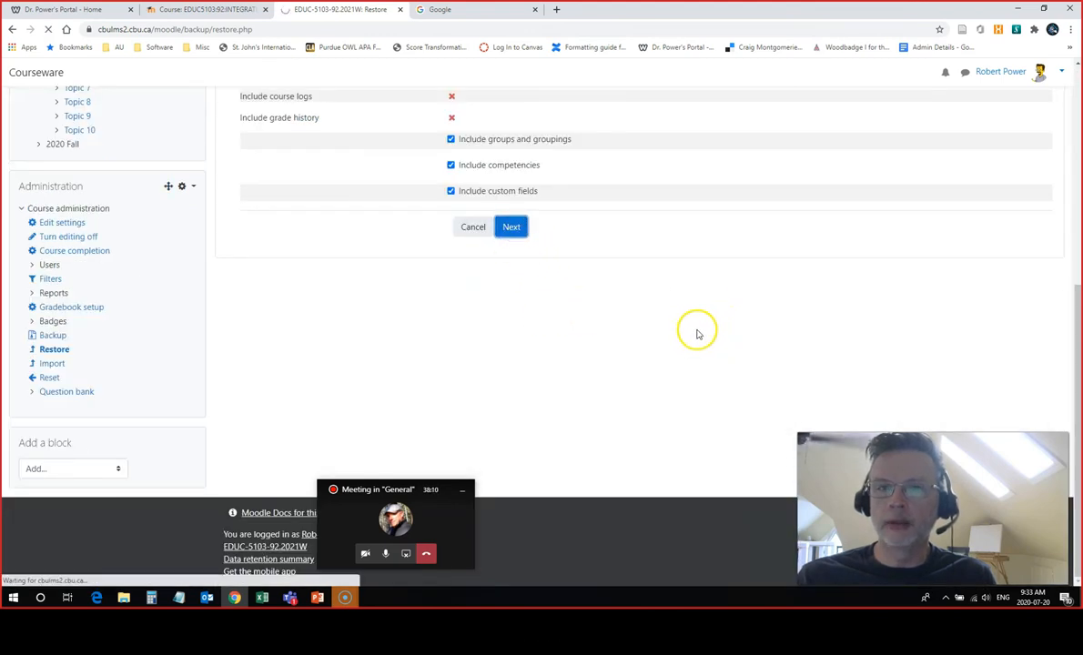
pyautogui.click(511, 227)
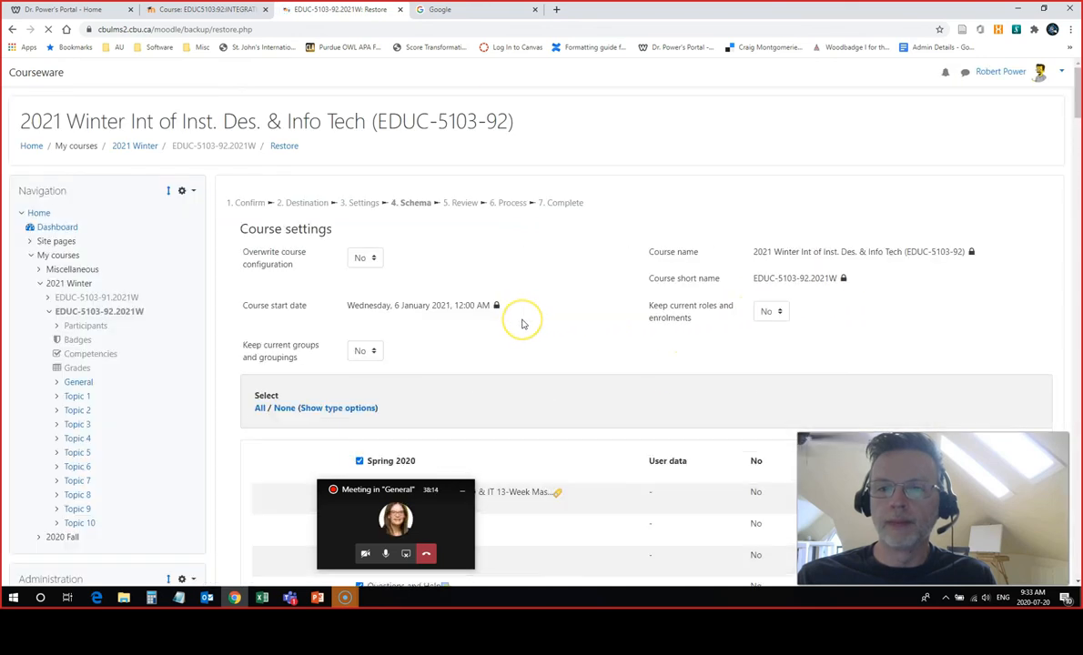
# - Include all sections and activities in the schema and perform the restore
pyautogui.scroll(-3)
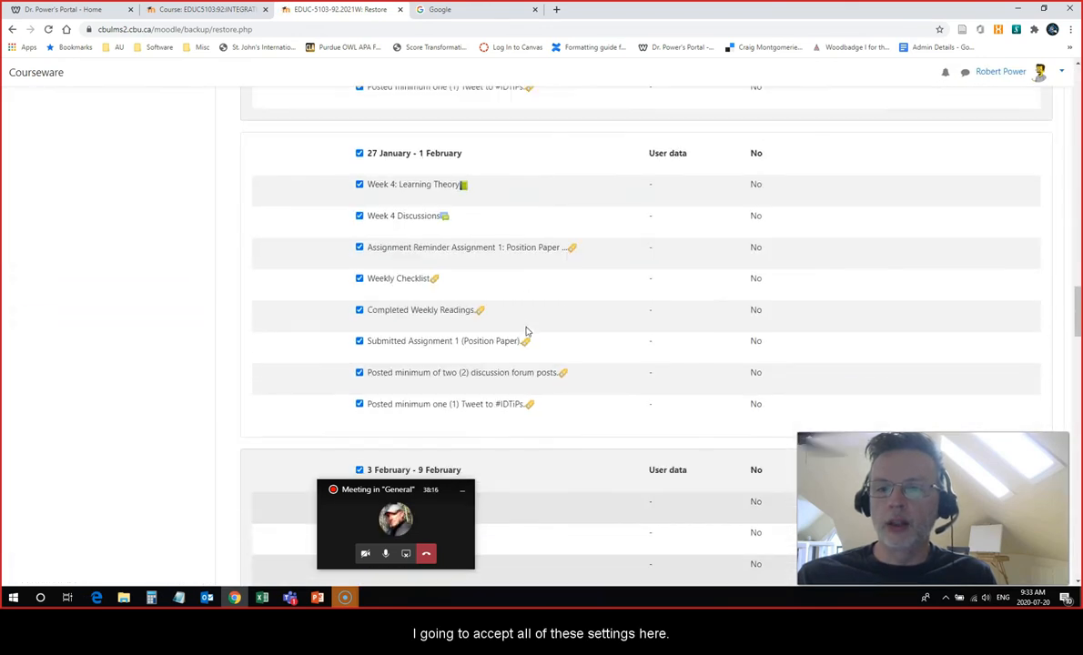
pyautogui.scroll(-3)
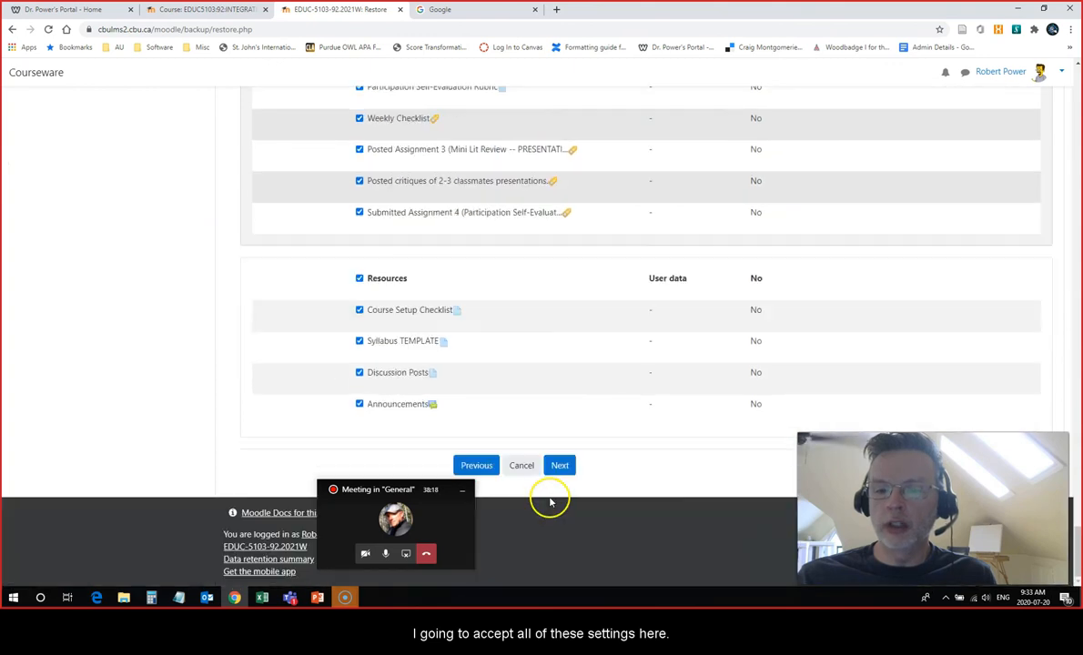
pyautogui.click(558, 465)
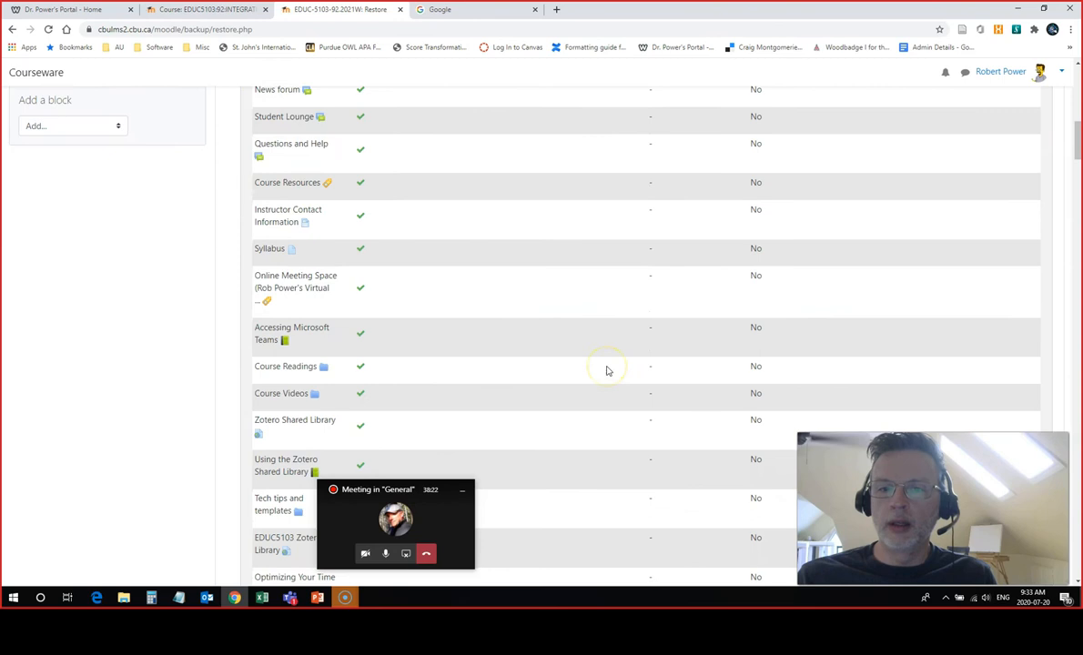
pyautogui.scroll(-3)
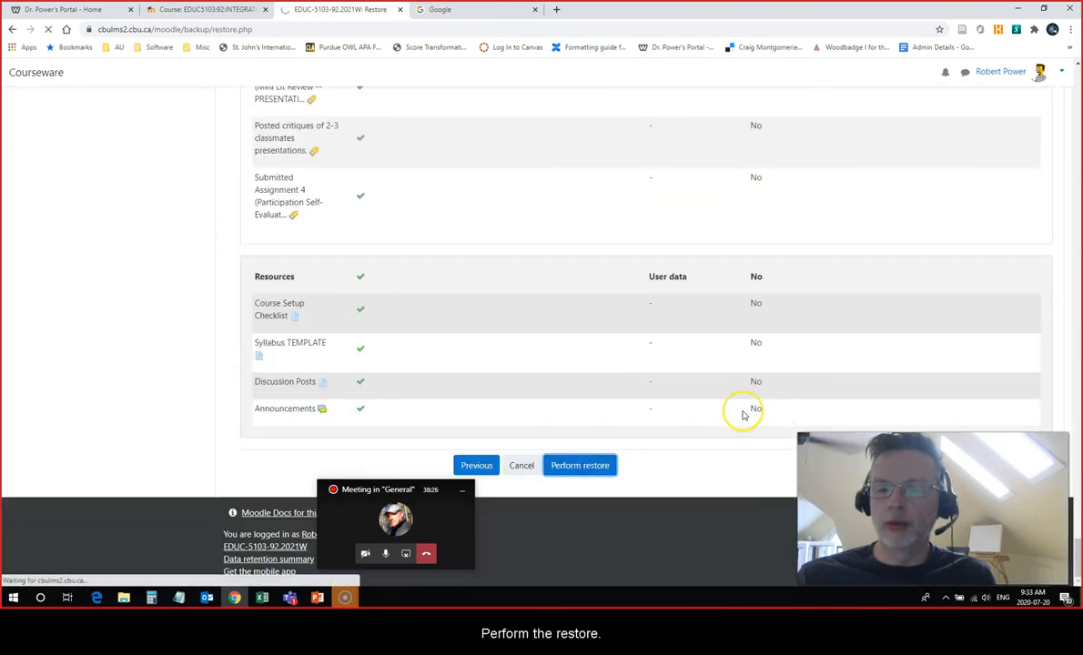
pyautogui.click(579, 465)
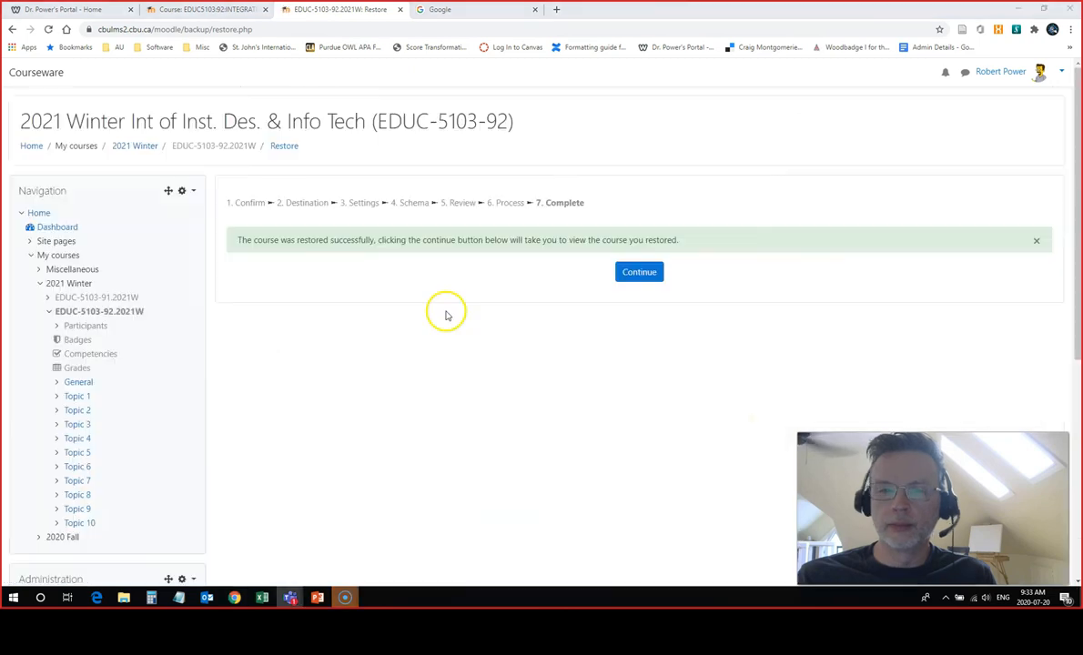
pyautogui.moveTo(333, 245)
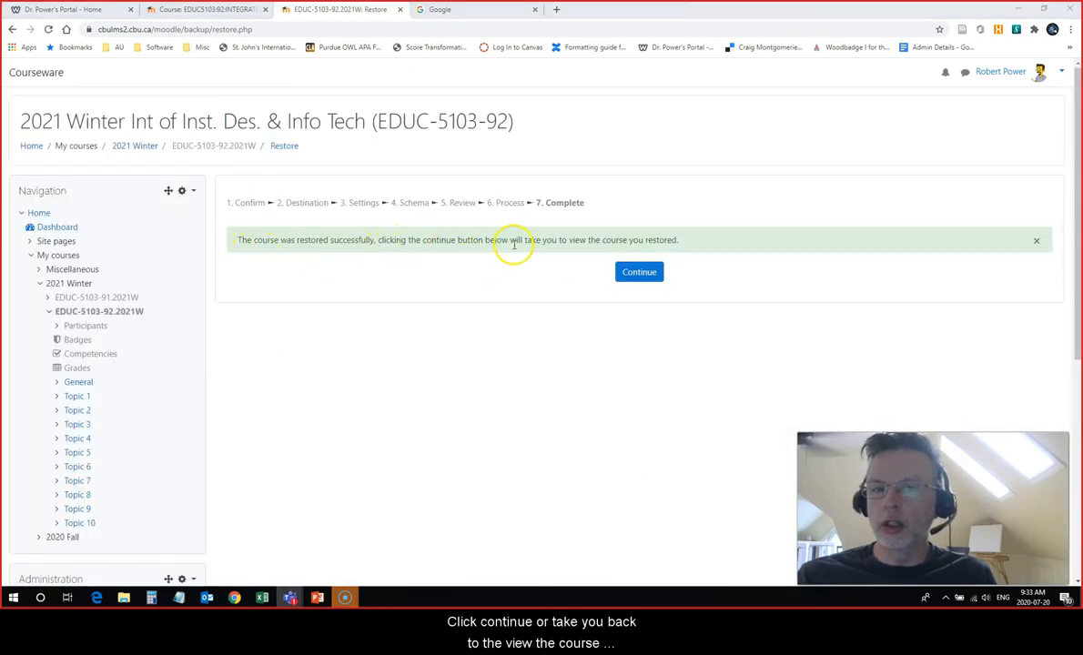
# - Continue from the Complete step to the restored EDUC-5103-92 Winter 2021 course page
pyautogui.click(639, 272)
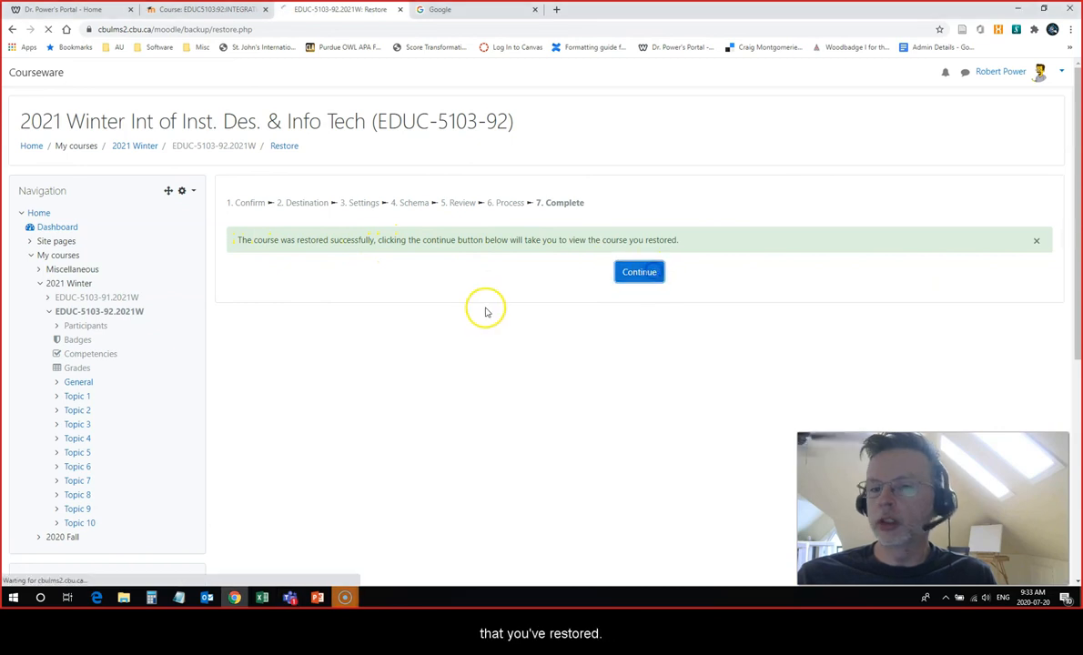
pyautogui.click(639, 272)
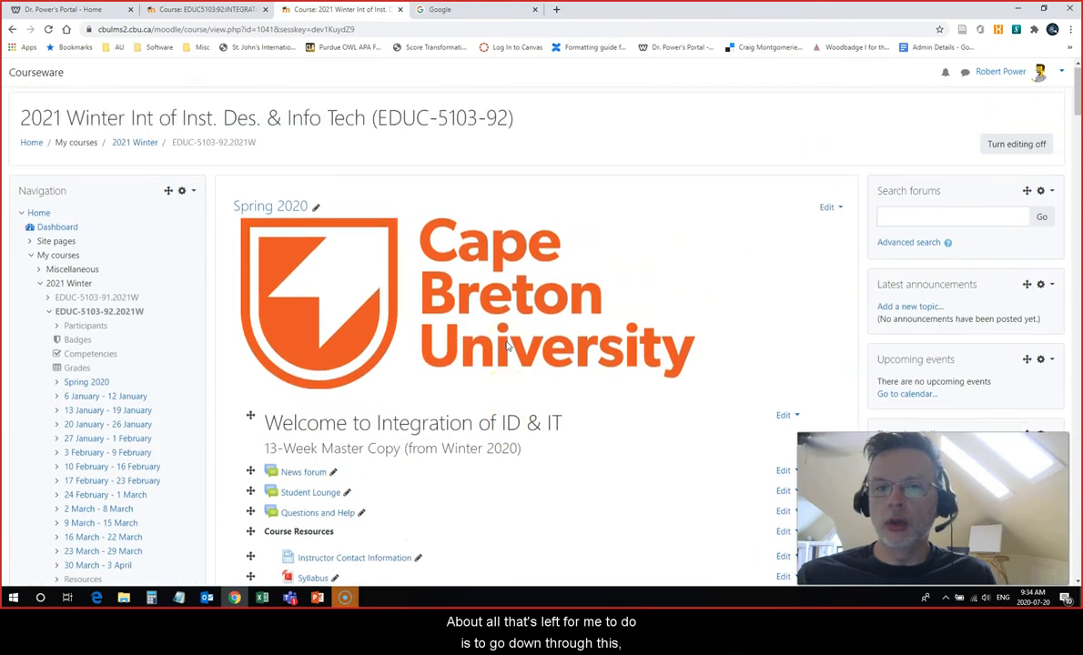
pyautogui.scroll(-3)
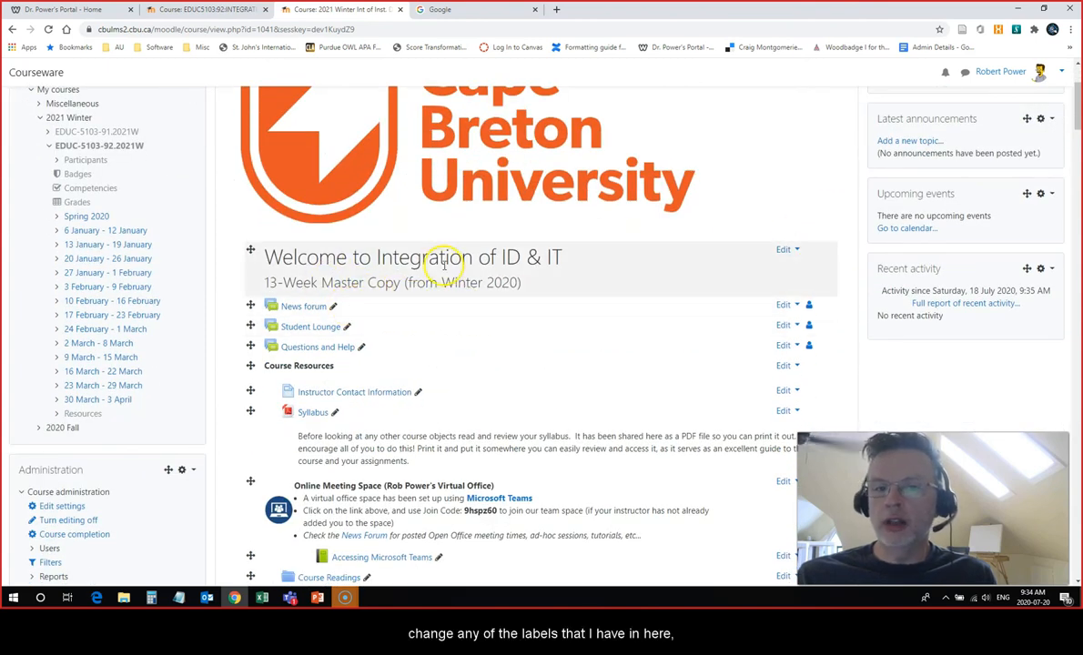
pyautogui.scroll(-3)
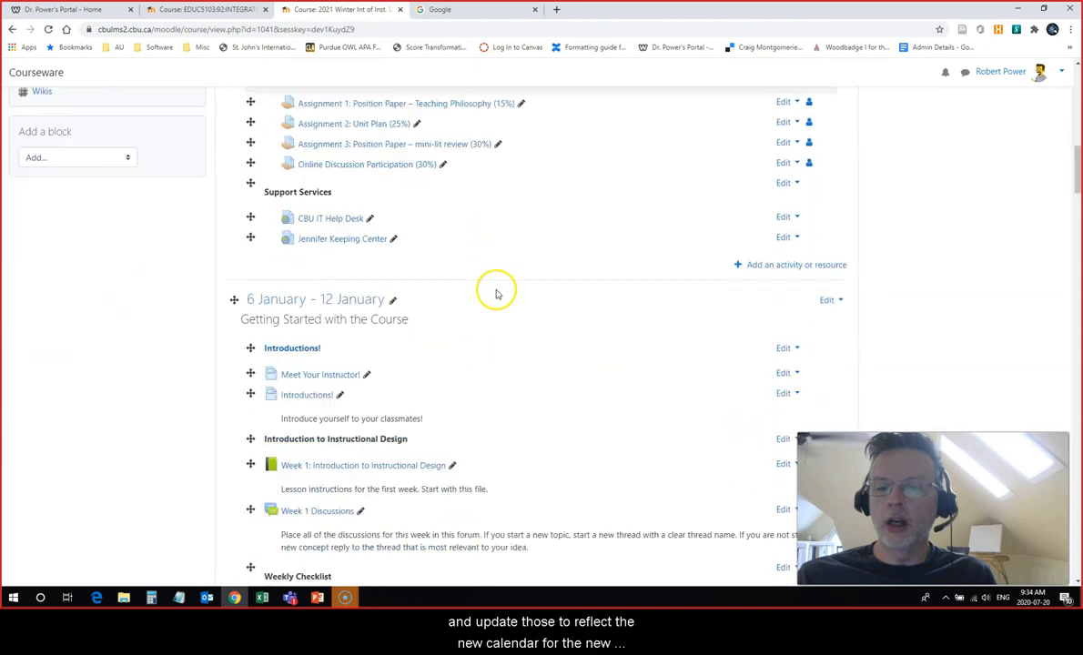
pyautogui.scroll(-3)
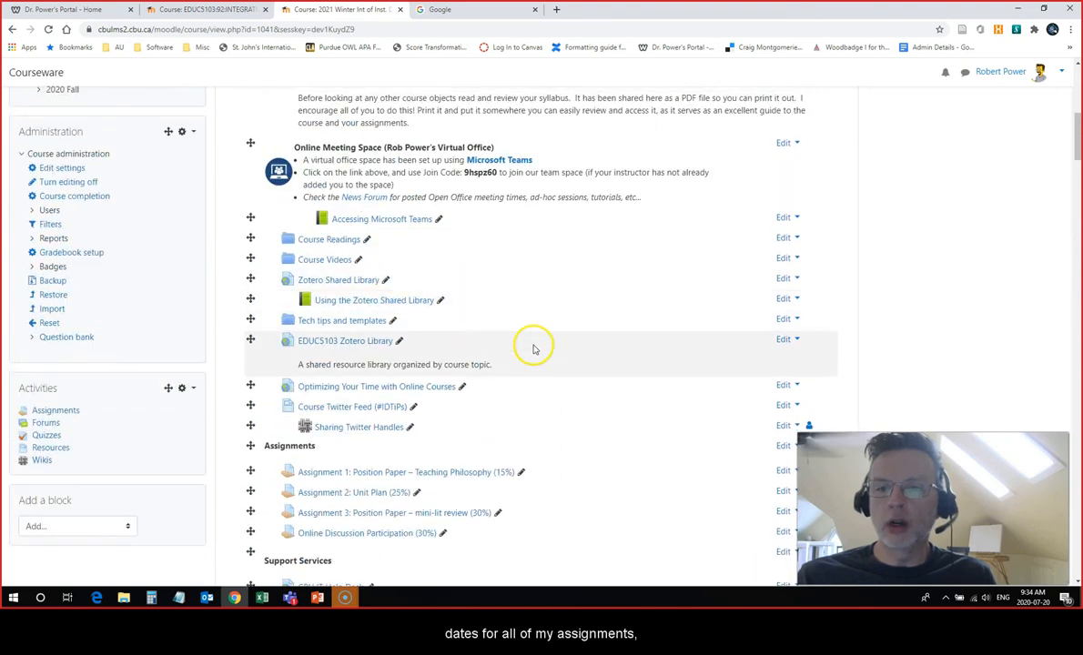
pyautogui.scroll(-3)
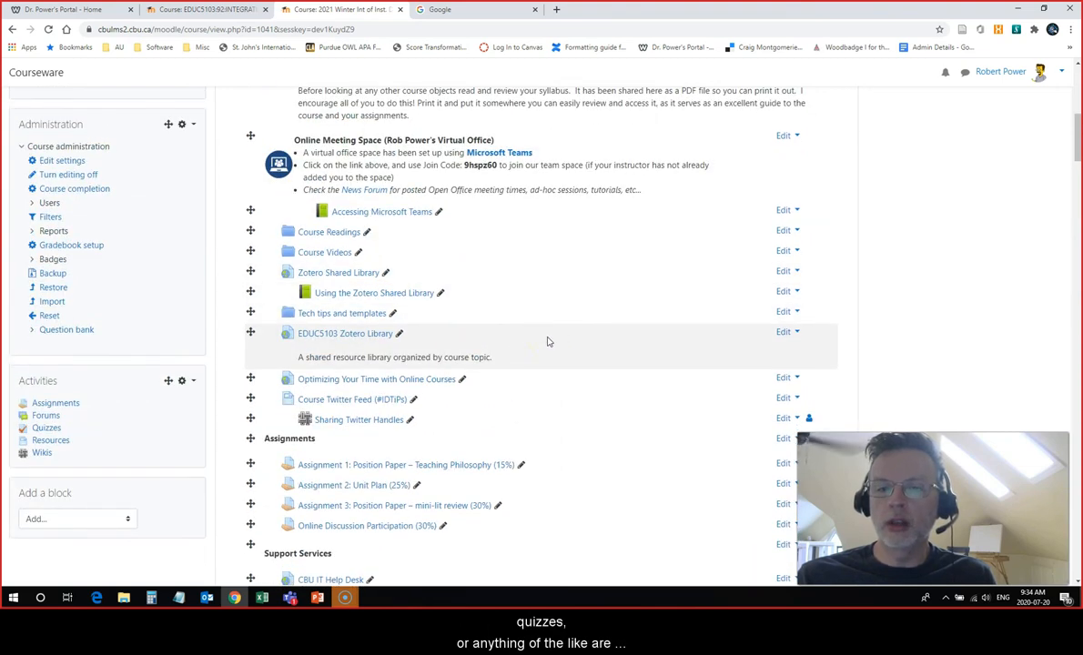